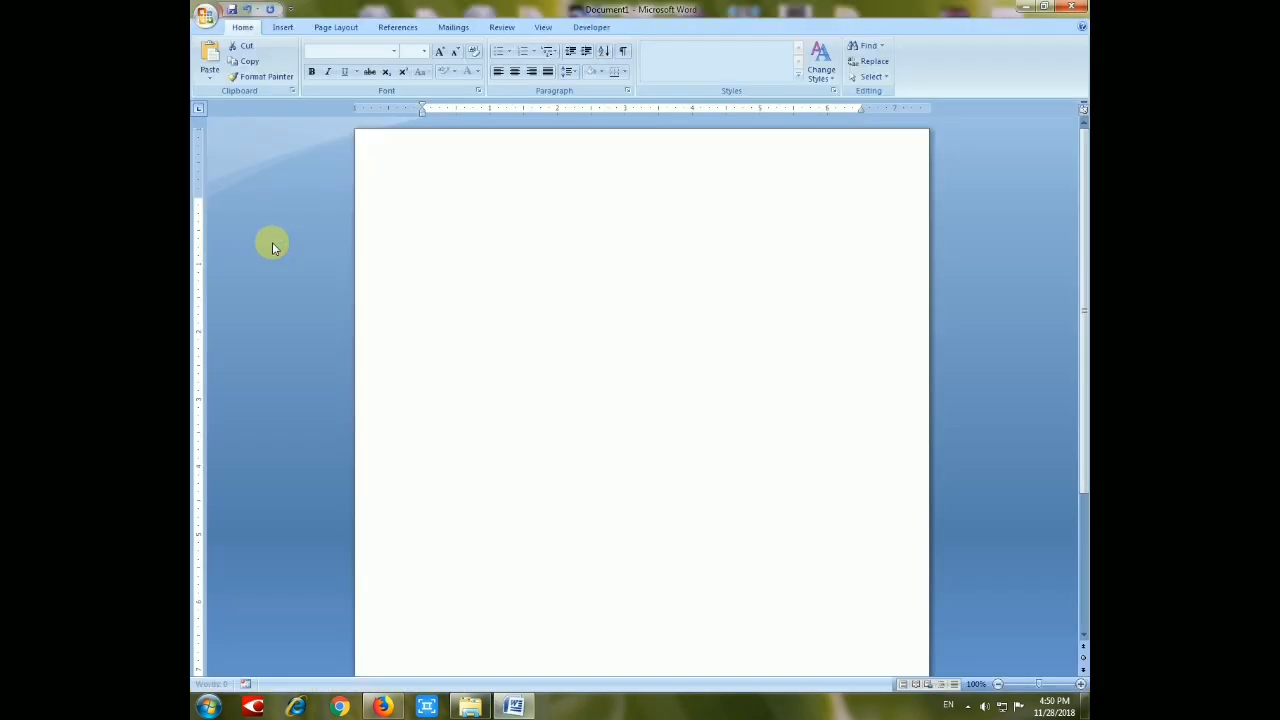
Open the Insert tab's Shapes gallery in the blank document.
{"action": "left_click", "coordinate": [422, 203]}
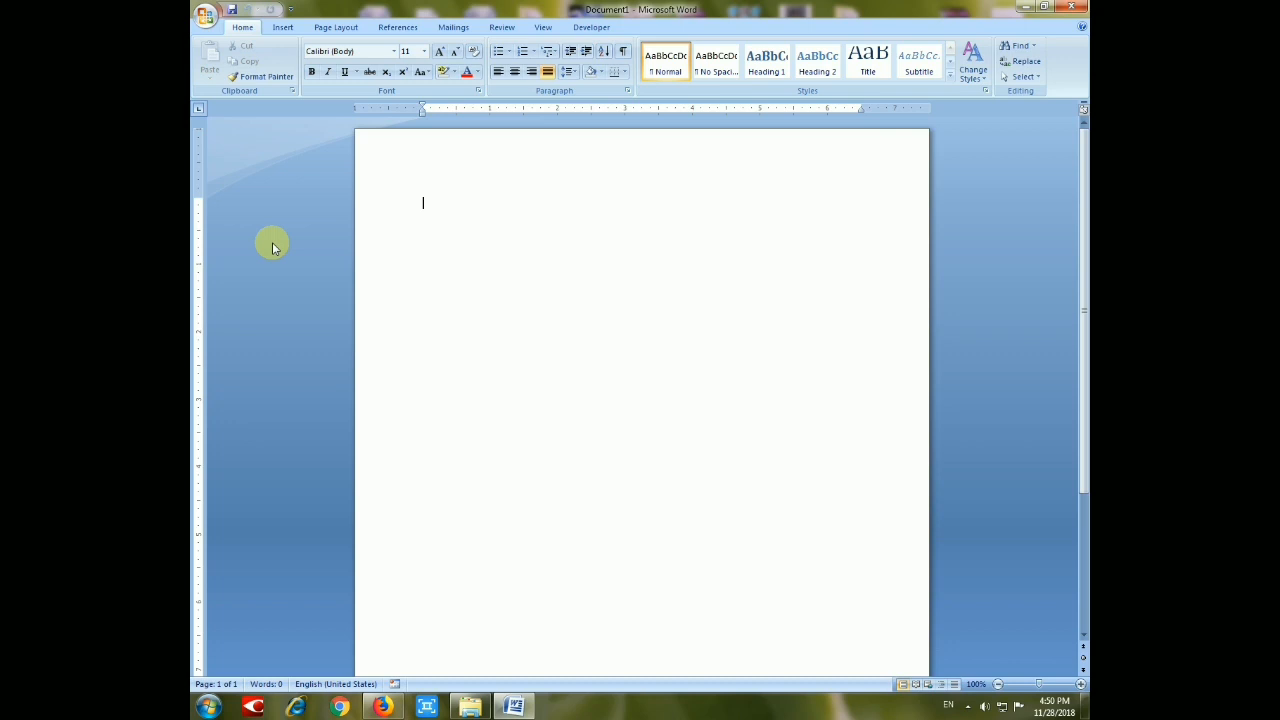
{"action": "mouse_move", "coordinate": [351, 107]}
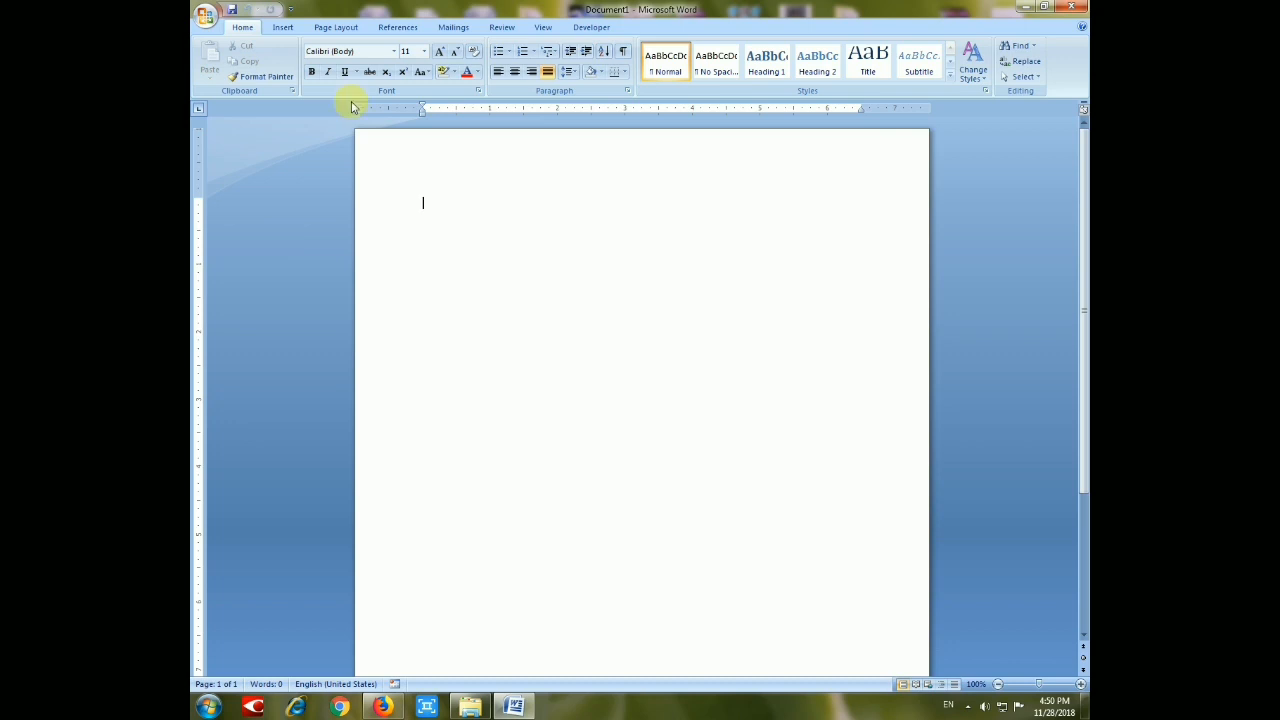
{"action": "mouse_move", "coordinate": [281, 27]}
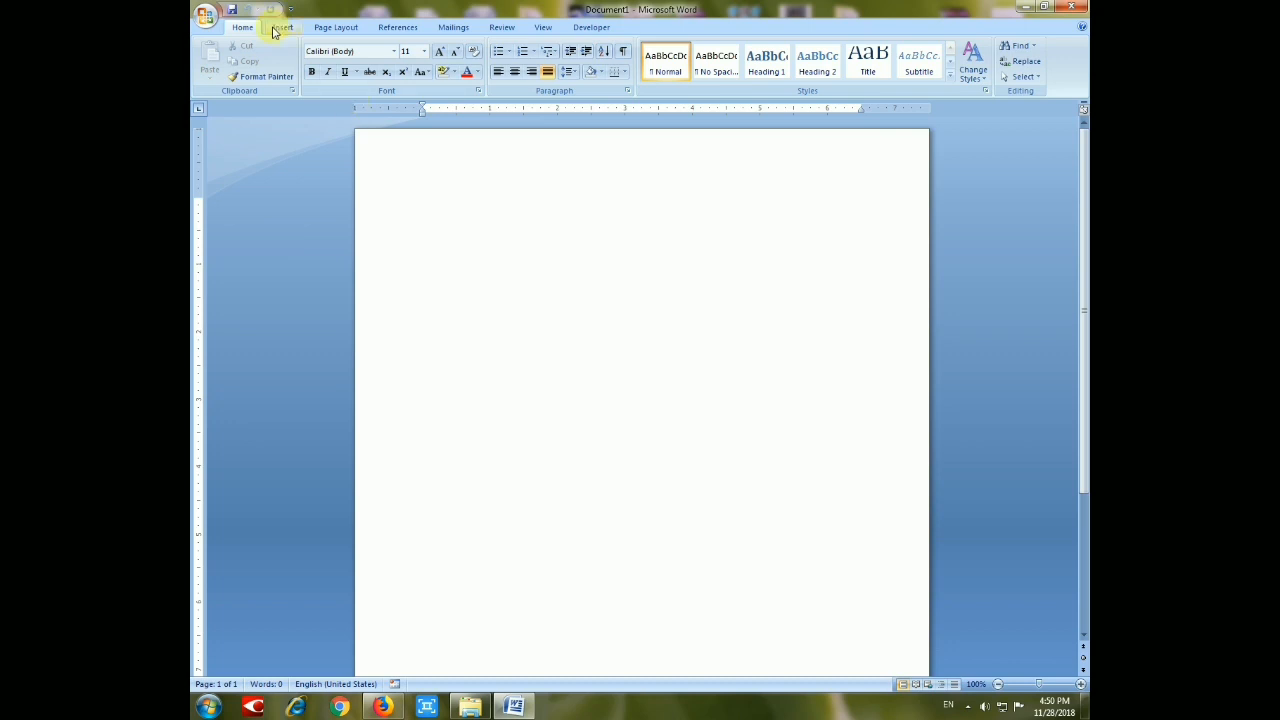
{"action": "left_click", "coordinate": [403, 55]}
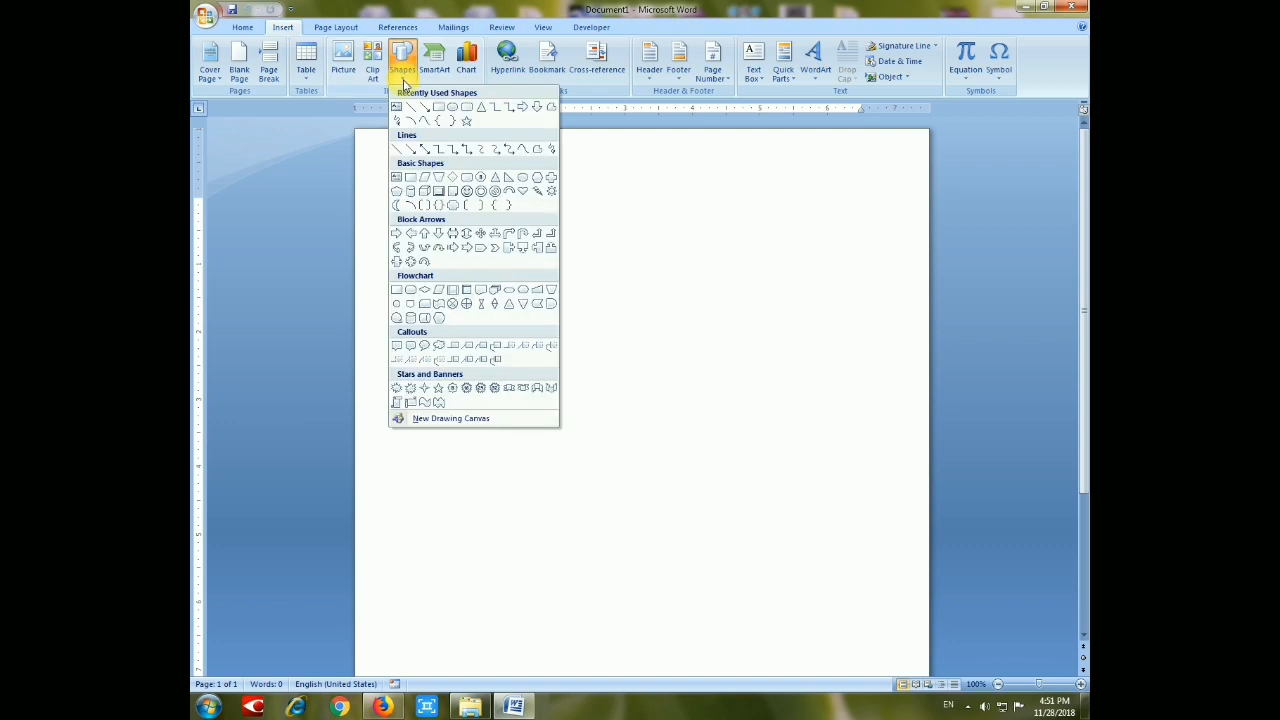
{"action": "mouse_move", "coordinate": [480, 191]}
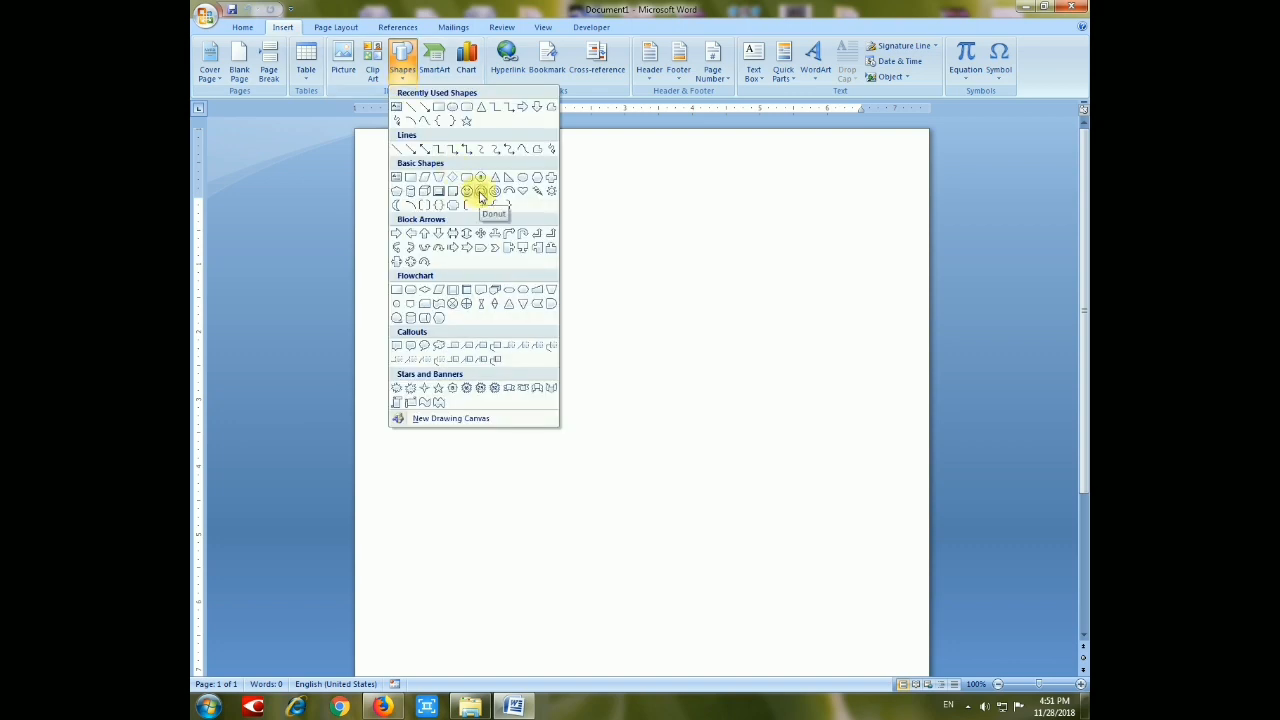
Draw a large Donut basic shape on the lower middle of the page, then deselect it.
{"action": "left_click", "coordinate": [481, 191]}
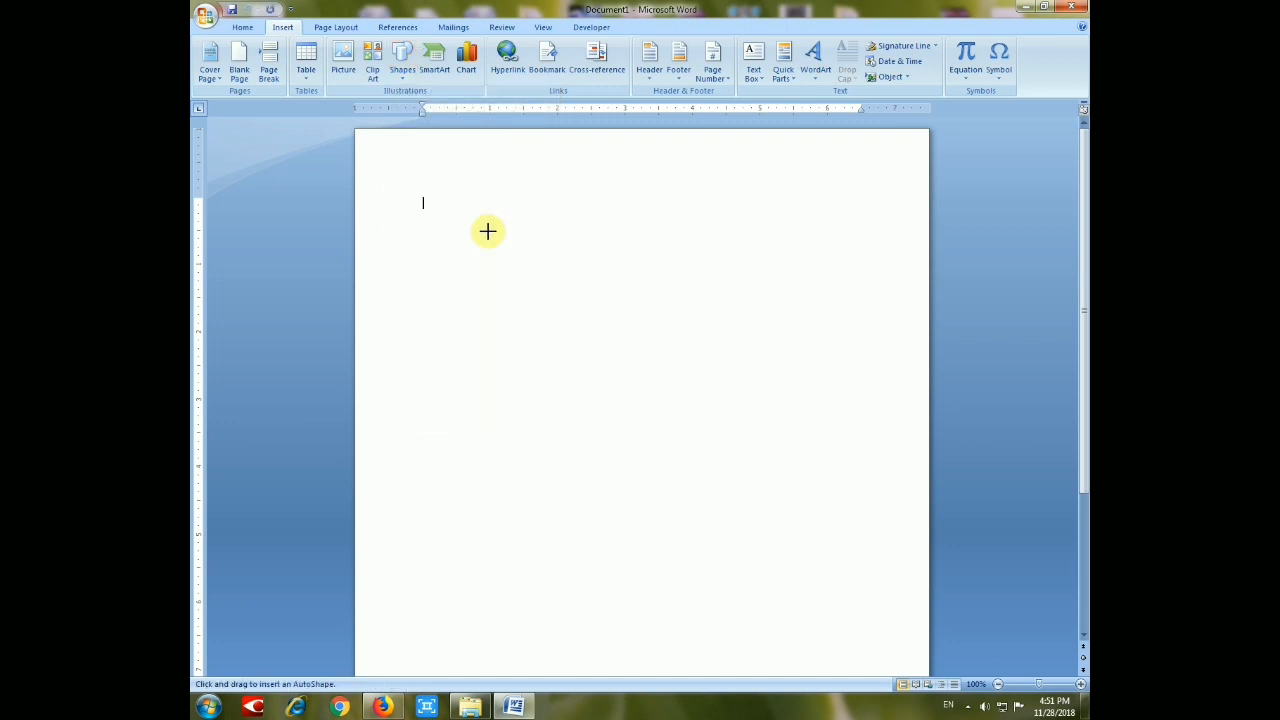
{"action": "mouse_move", "coordinate": [591, 420]}
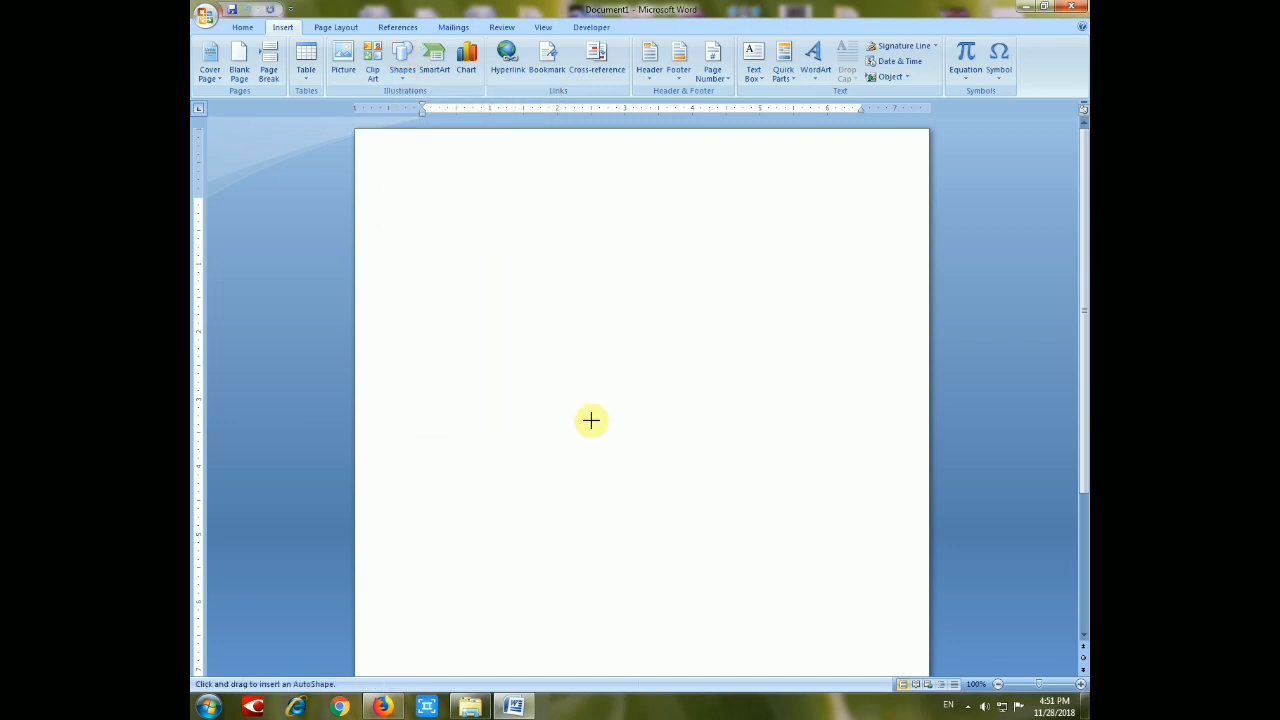
{"action": "left_click_drag", "start_coordinate": [591, 420], "coordinate": [688, 477]}
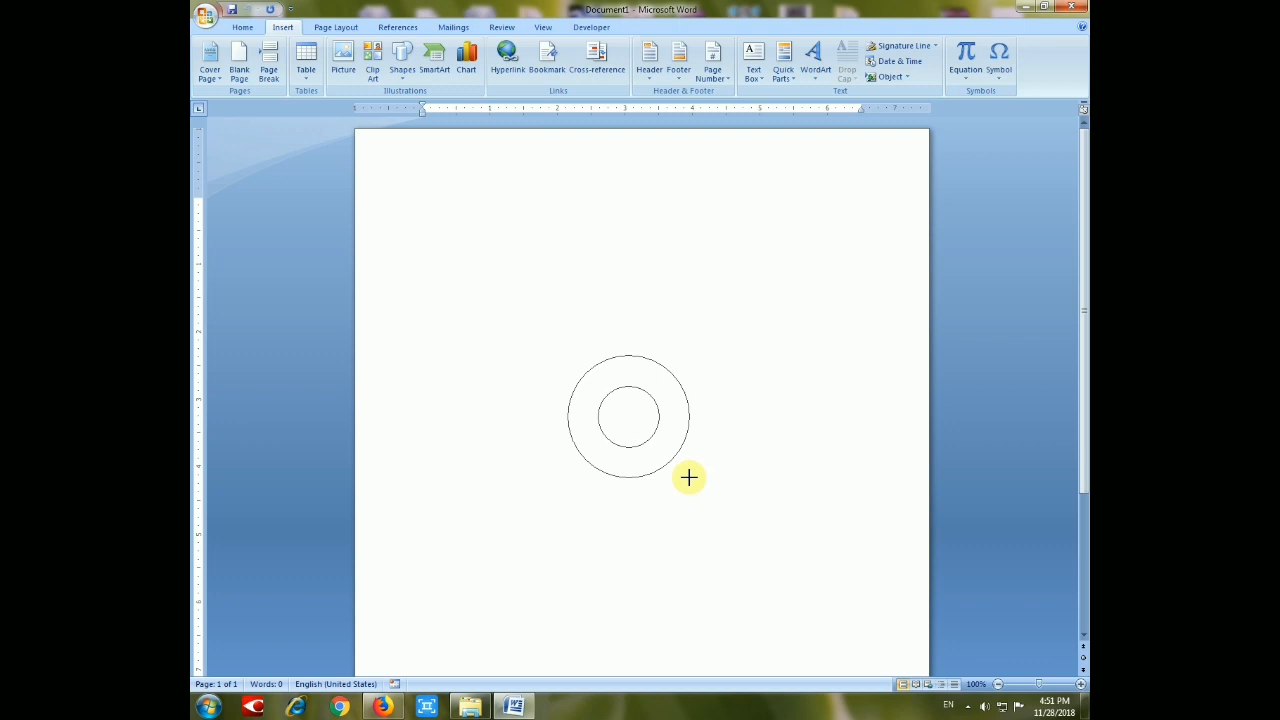
{"action": "left_click_drag", "start_coordinate": [688, 478], "coordinate": [768, 553]}
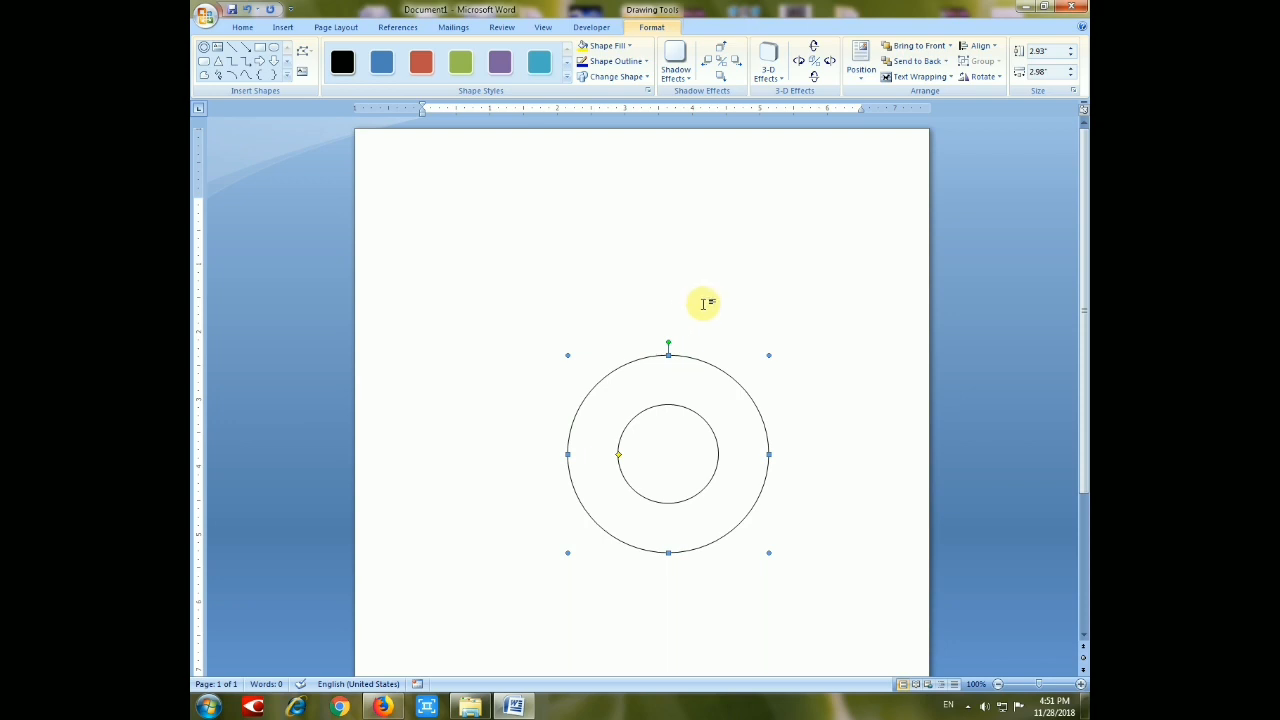
{"action": "left_click", "coordinate": [283, 27]}
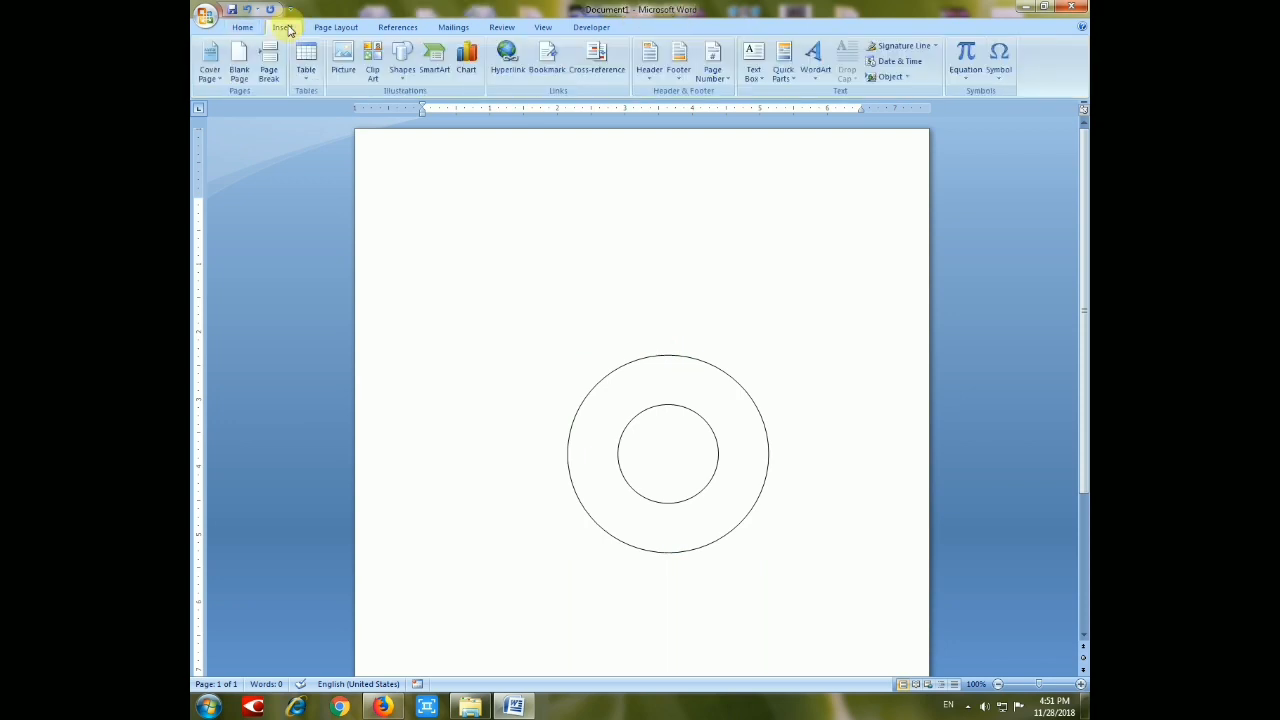
Insert a WordArt in the first gallery style reading 'Sample Stamp'.
{"action": "left_click", "coordinate": [815, 58]}
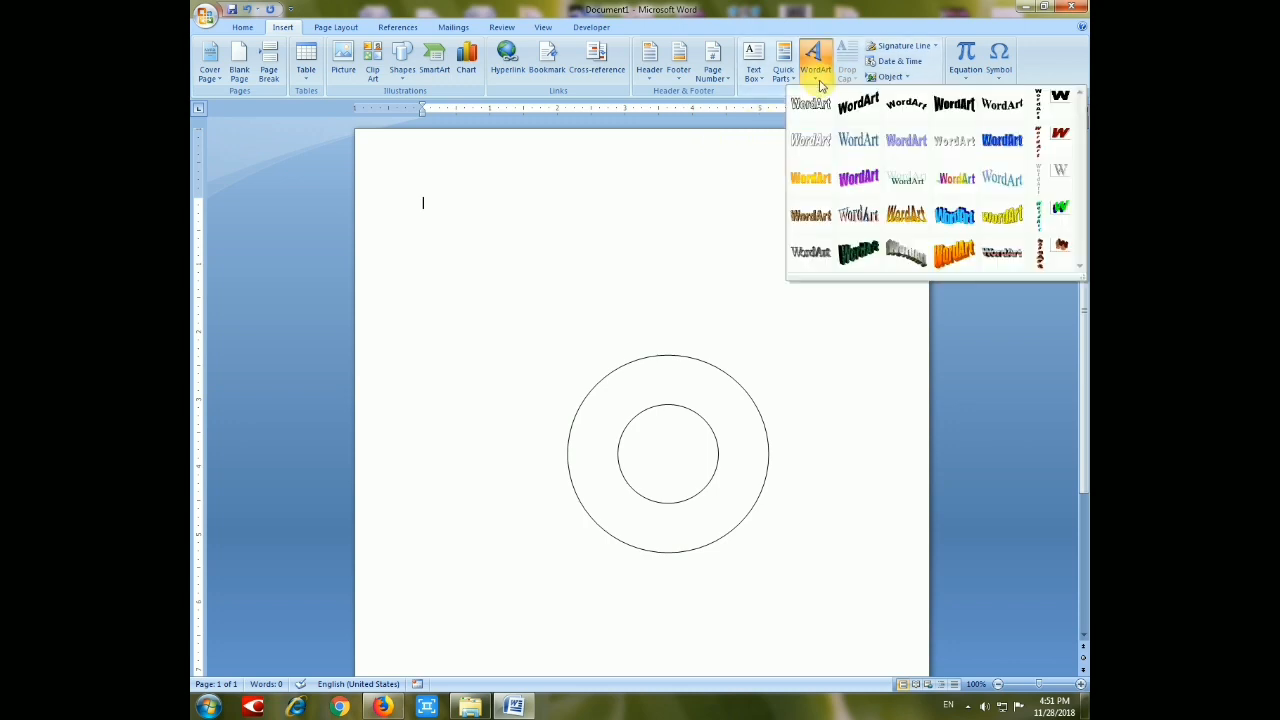
{"action": "left_click", "coordinate": [810, 104]}
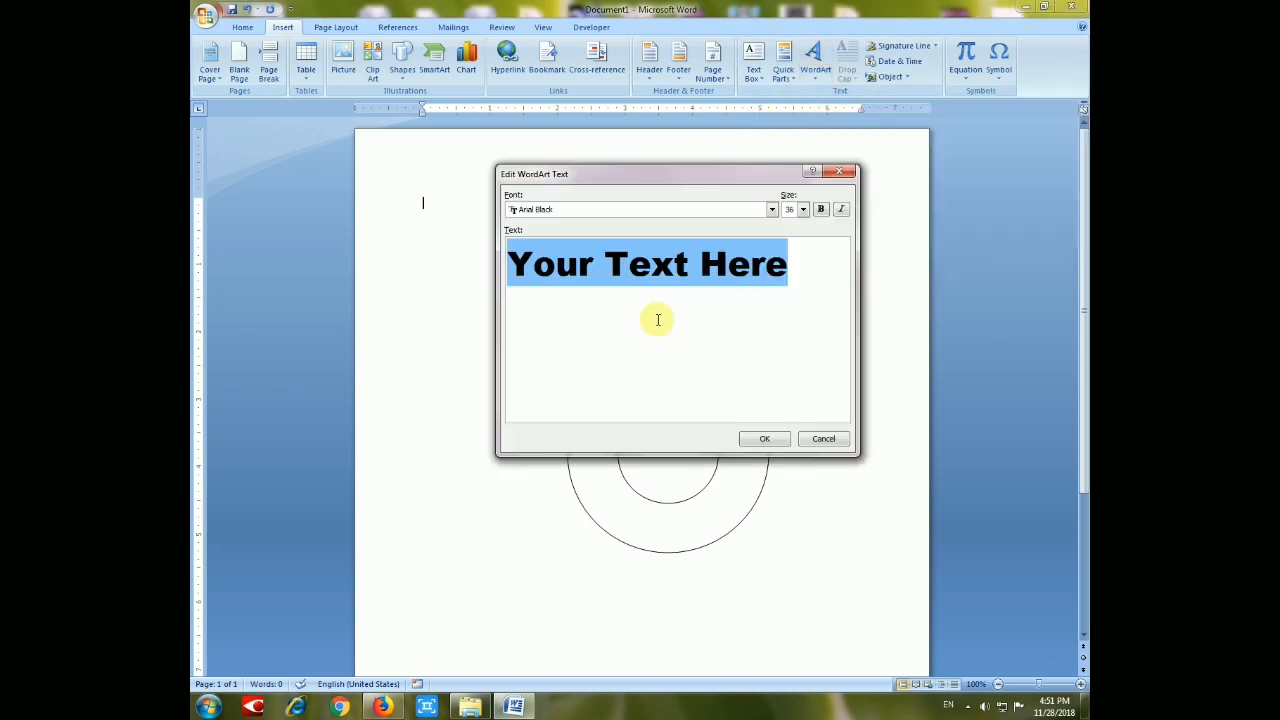
{"action": "mouse_move", "coordinate": [626, 306]}
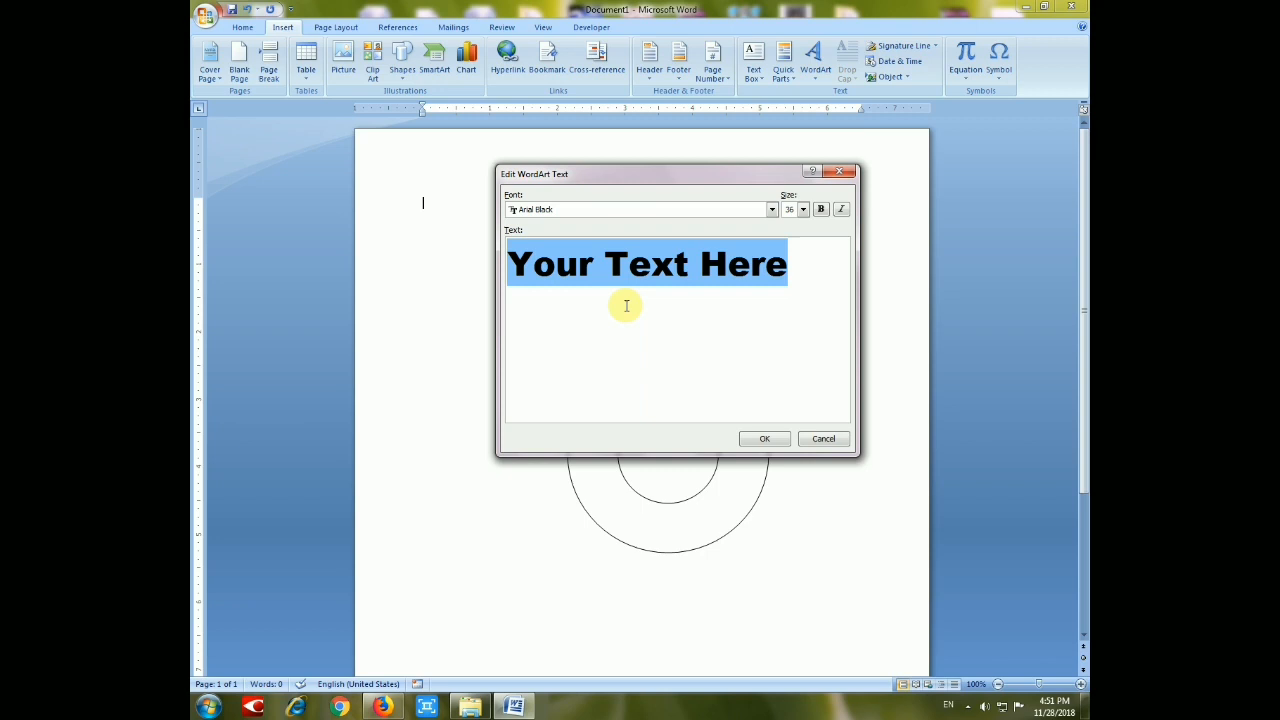
{"action": "type", "text": "Sam"}
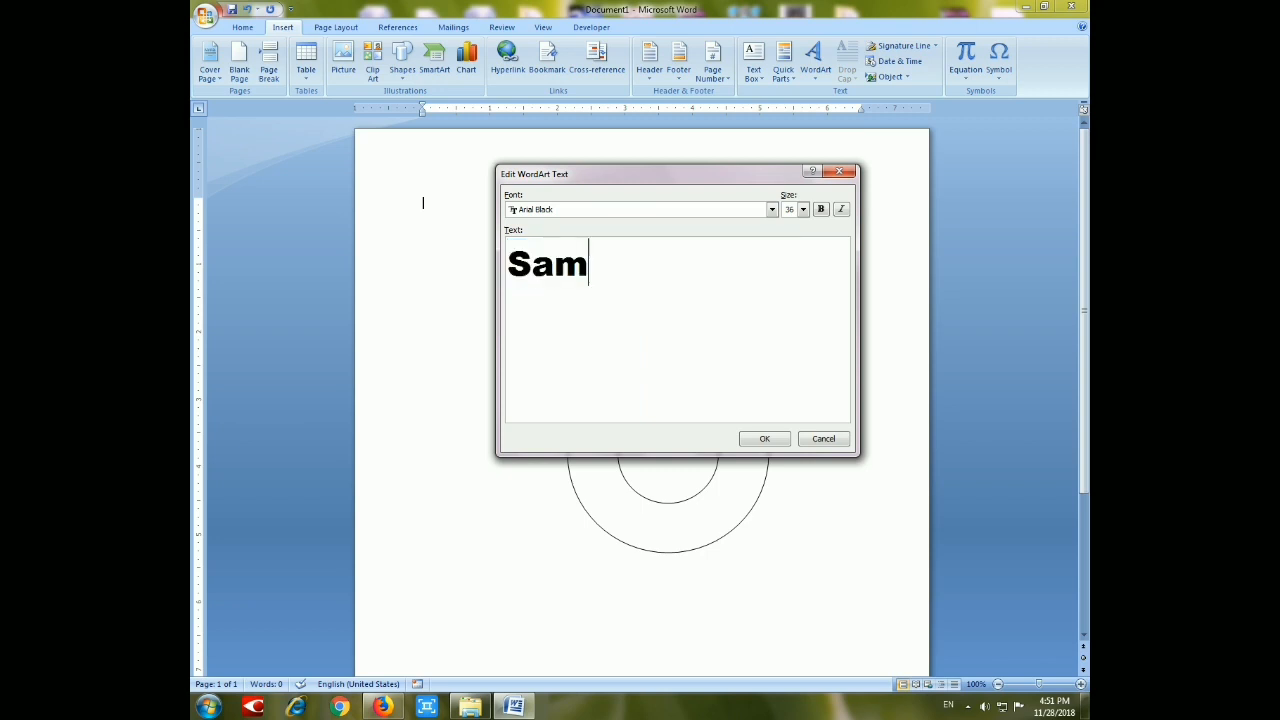
{"action": "type", "text": "ple S"}
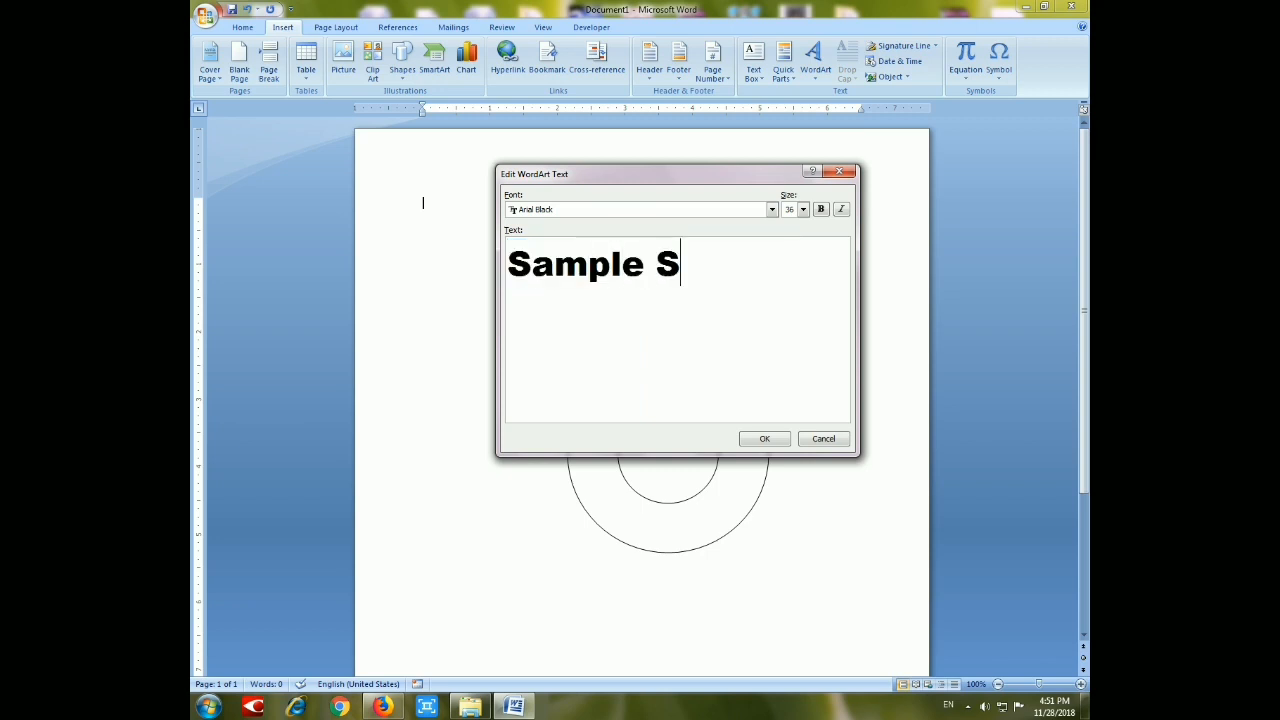
{"action": "type", "text": "tamp"}
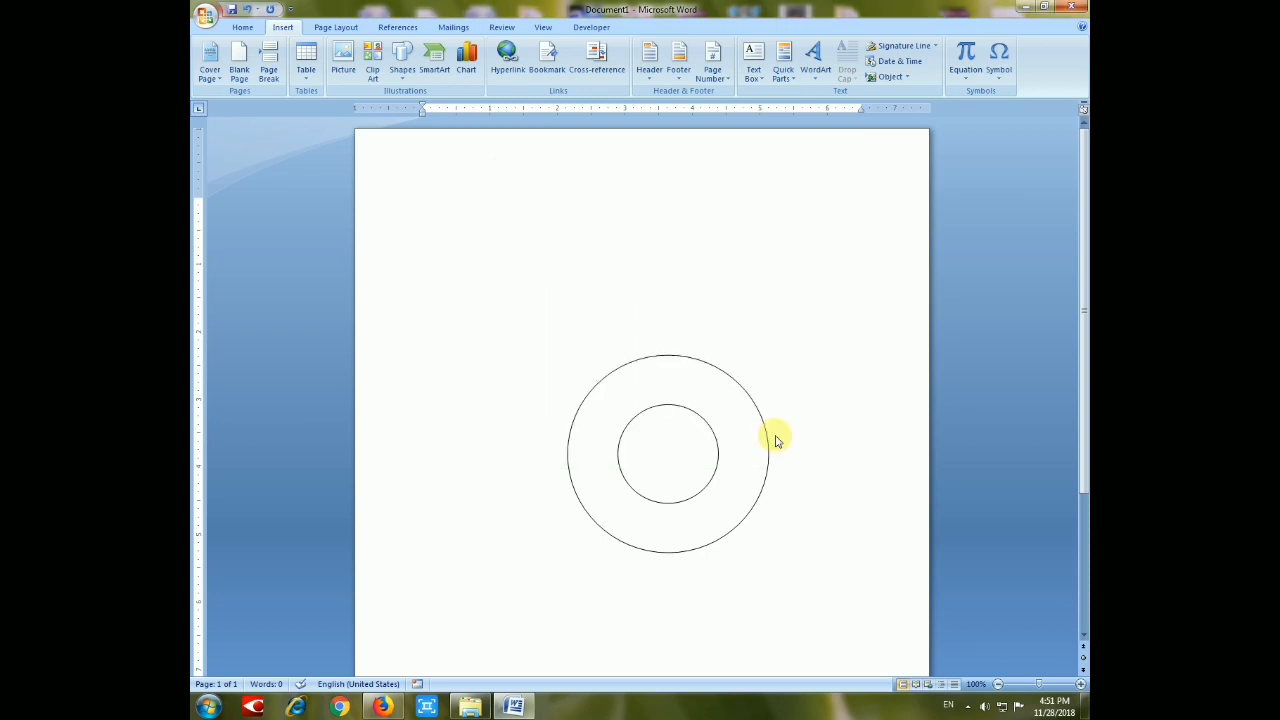
Set the Sample Stamp WordArt to In Front of Text and drag it over the ring's top.
{"action": "left_click", "coordinate": [815, 55]}
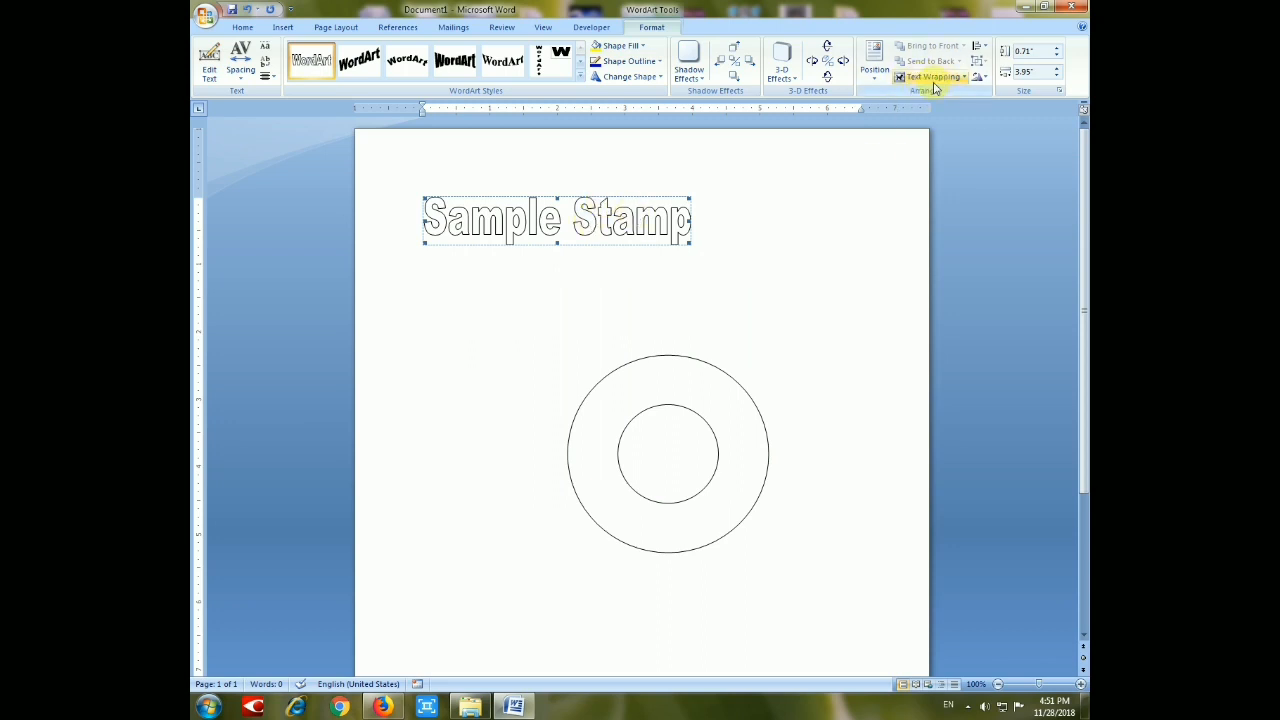
{"action": "left_click", "coordinate": [934, 77]}
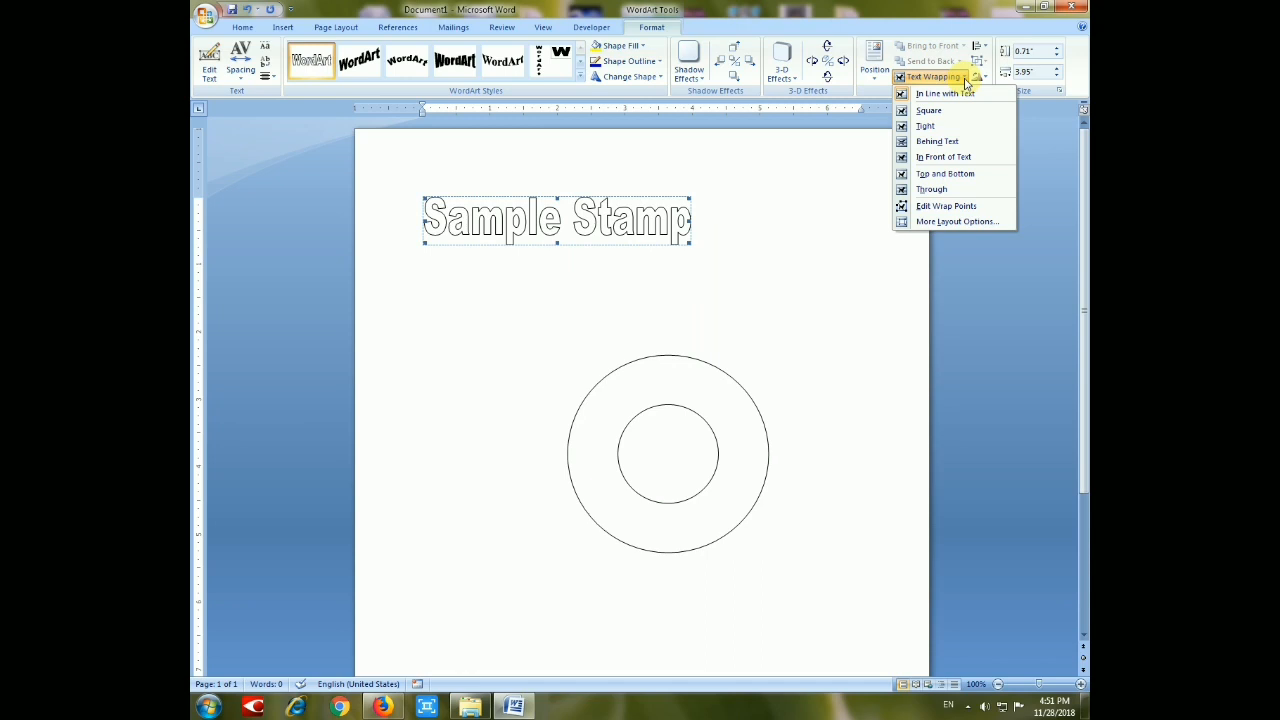
{"action": "mouse_move", "coordinate": [941, 157]}
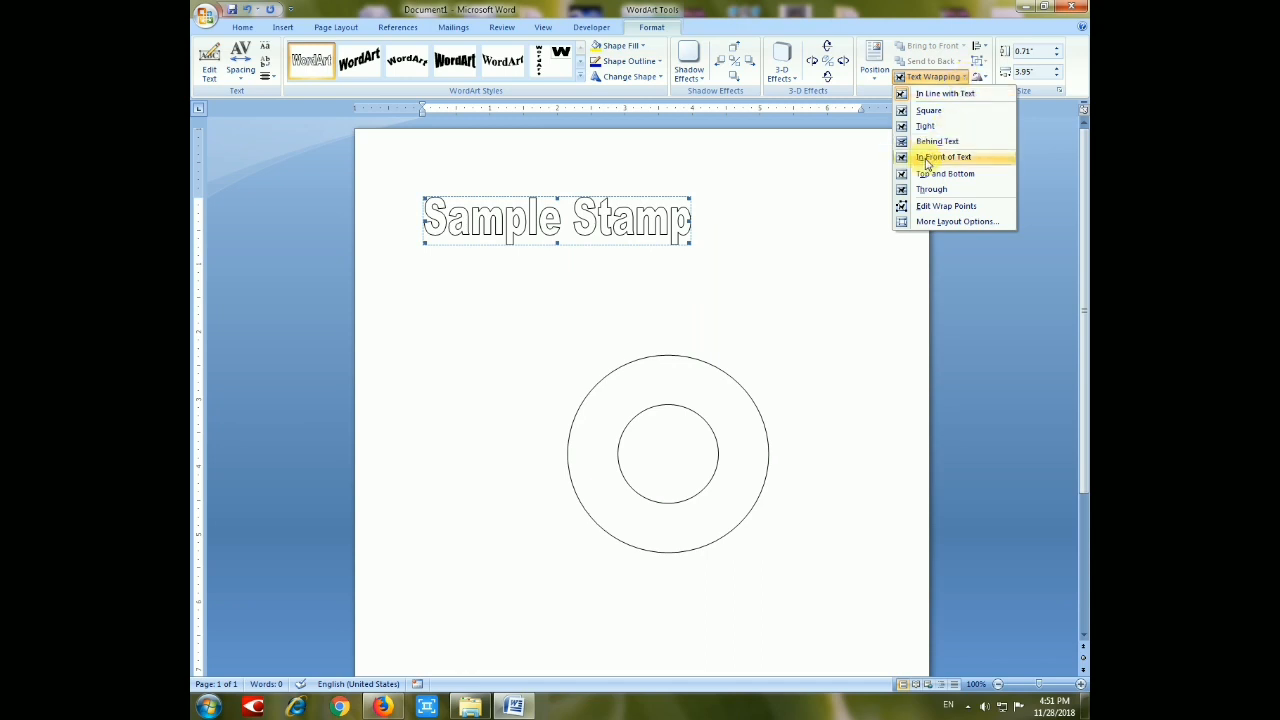
{"action": "left_click", "coordinate": [942, 157]}
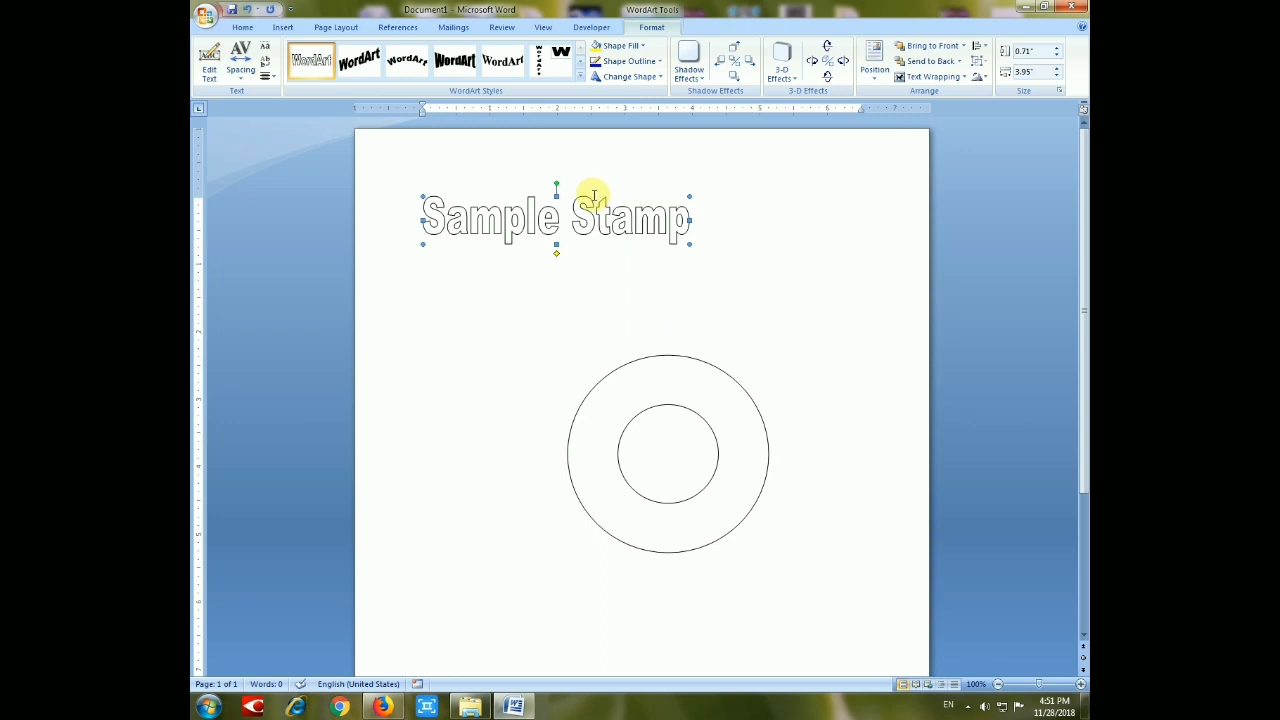
{"action": "left_click_drag", "start_coordinate": [555, 218], "coordinate": [680, 385]}
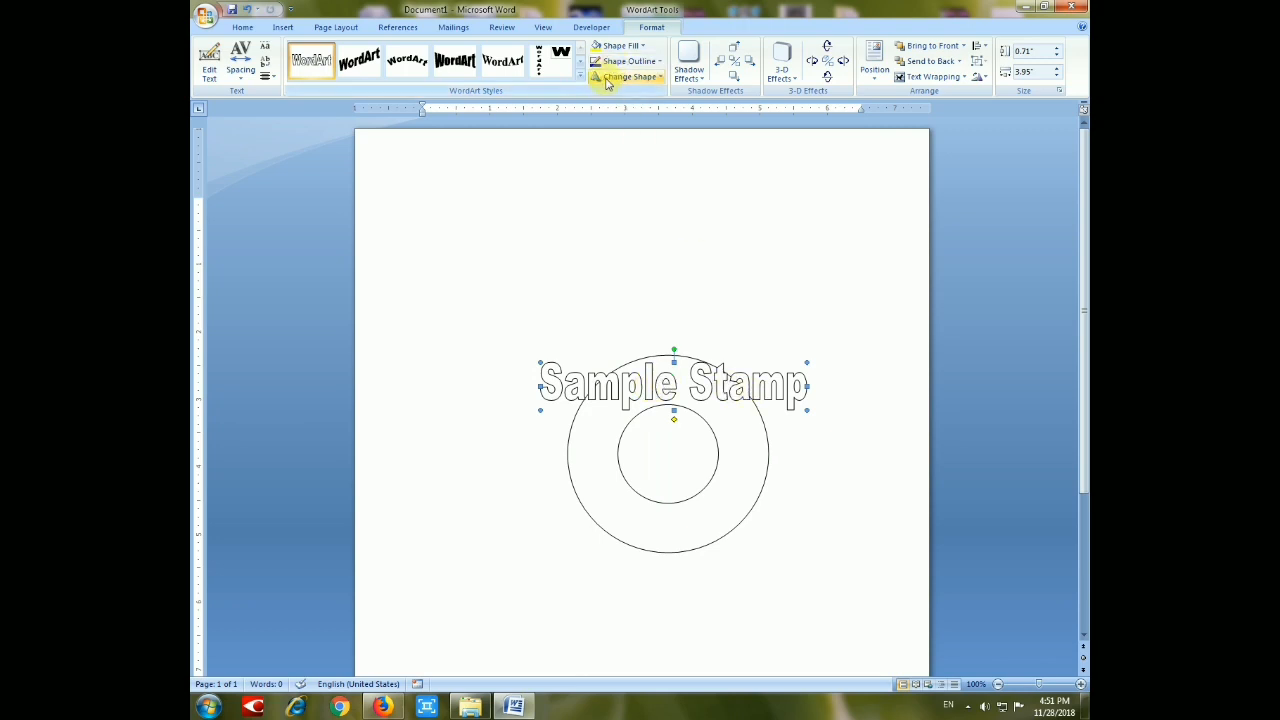
Give the Sample Stamp WordArt a dark red outline and a dark red fill.
{"action": "left_click", "coordinate": [628, 77]}
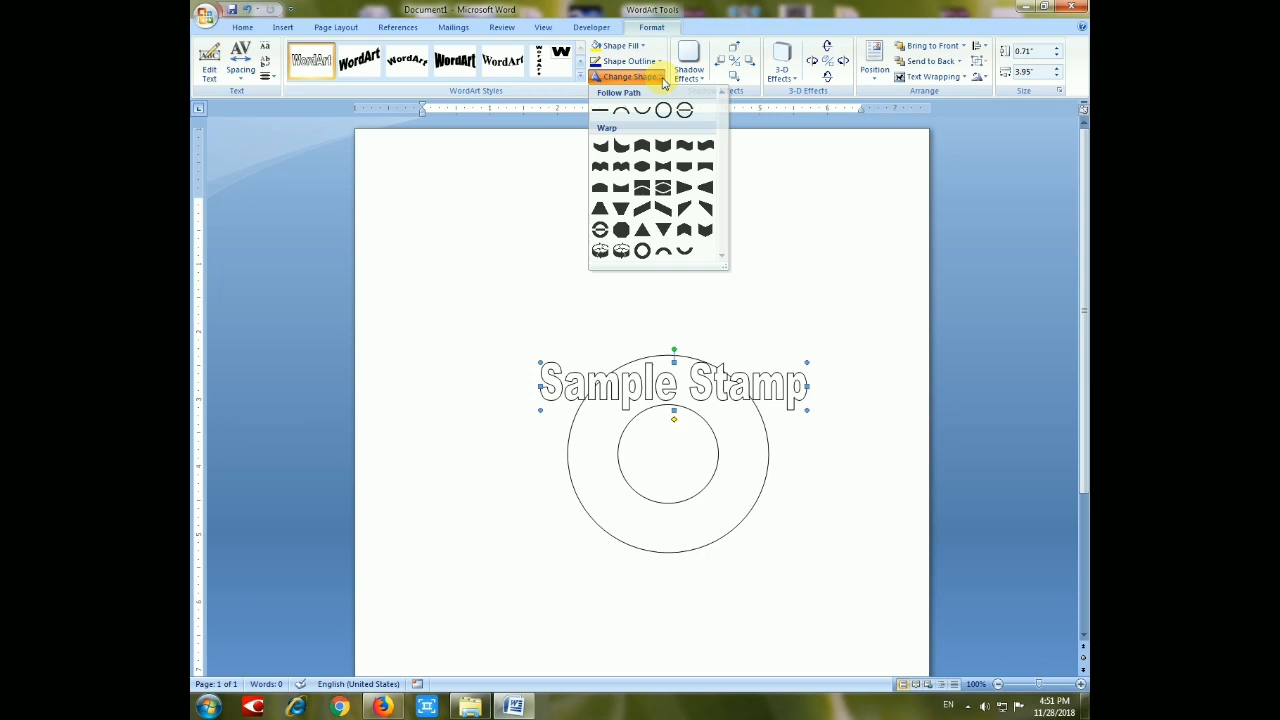
{"action": "left_click", "coordinate": [628, 61]}
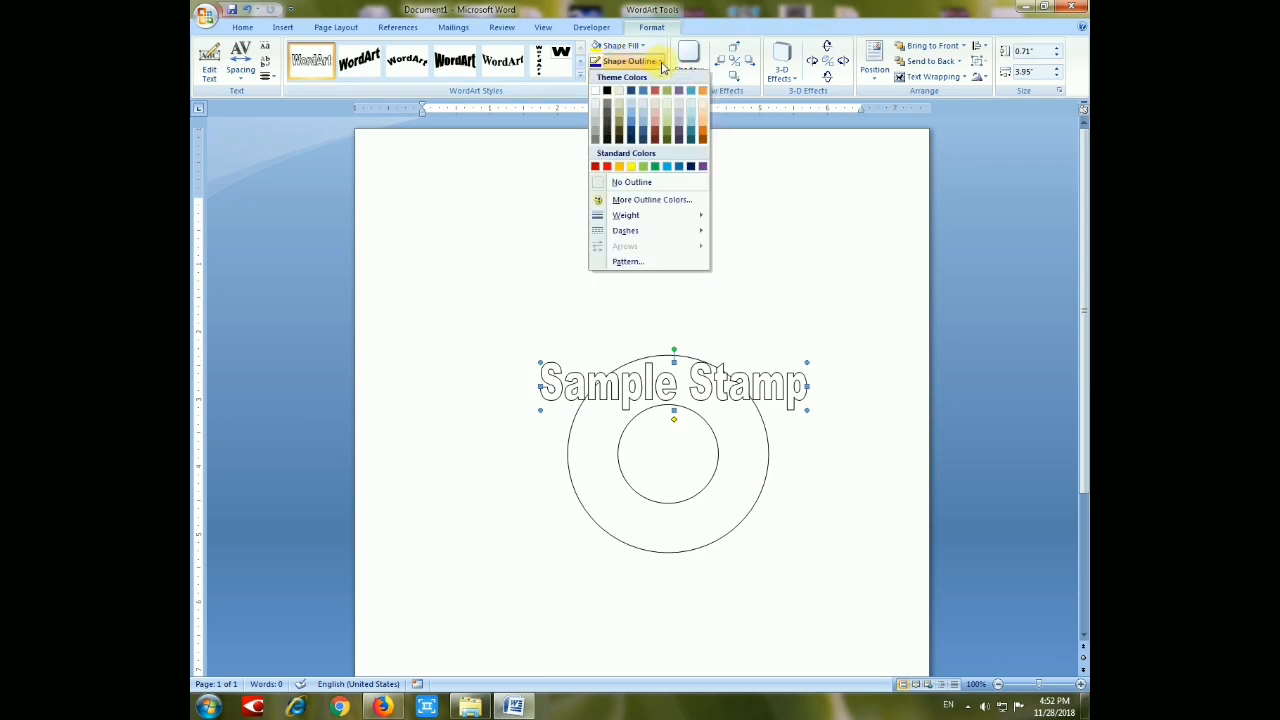
{"action": "left_click", "coordinate": [606, 166]}
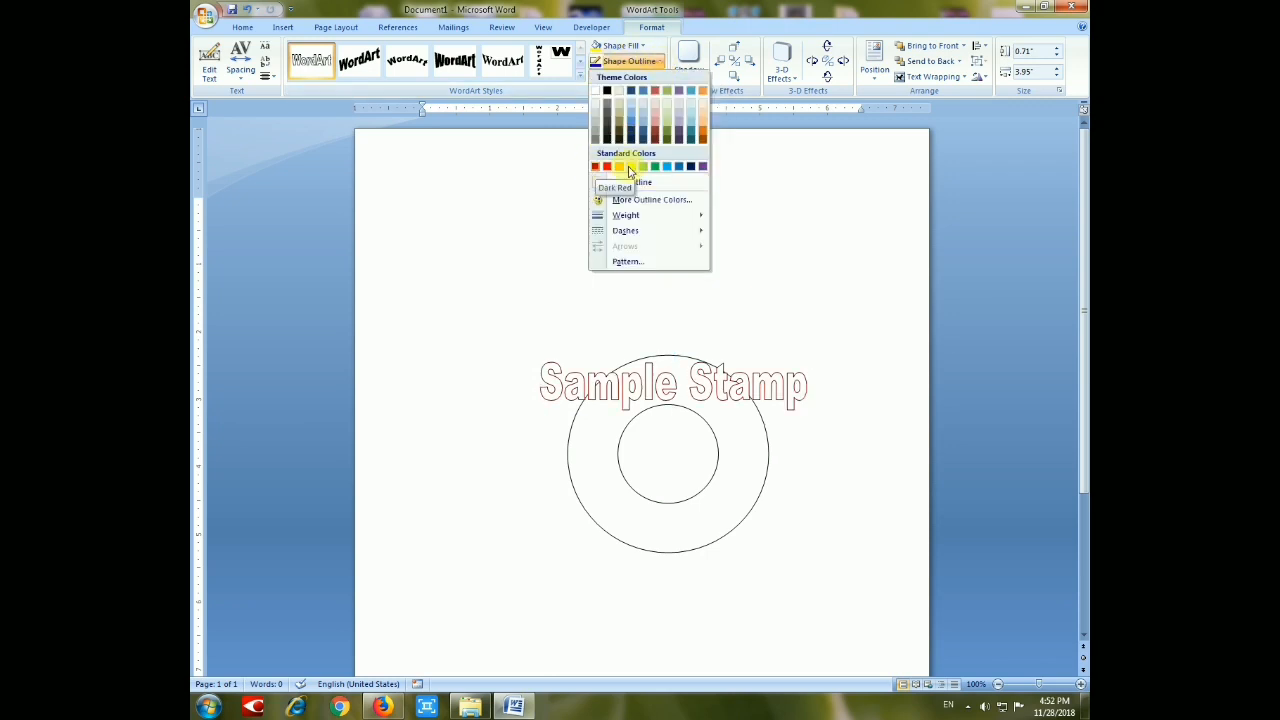
{"action": "left_click", "coordinate": [619, 45]}
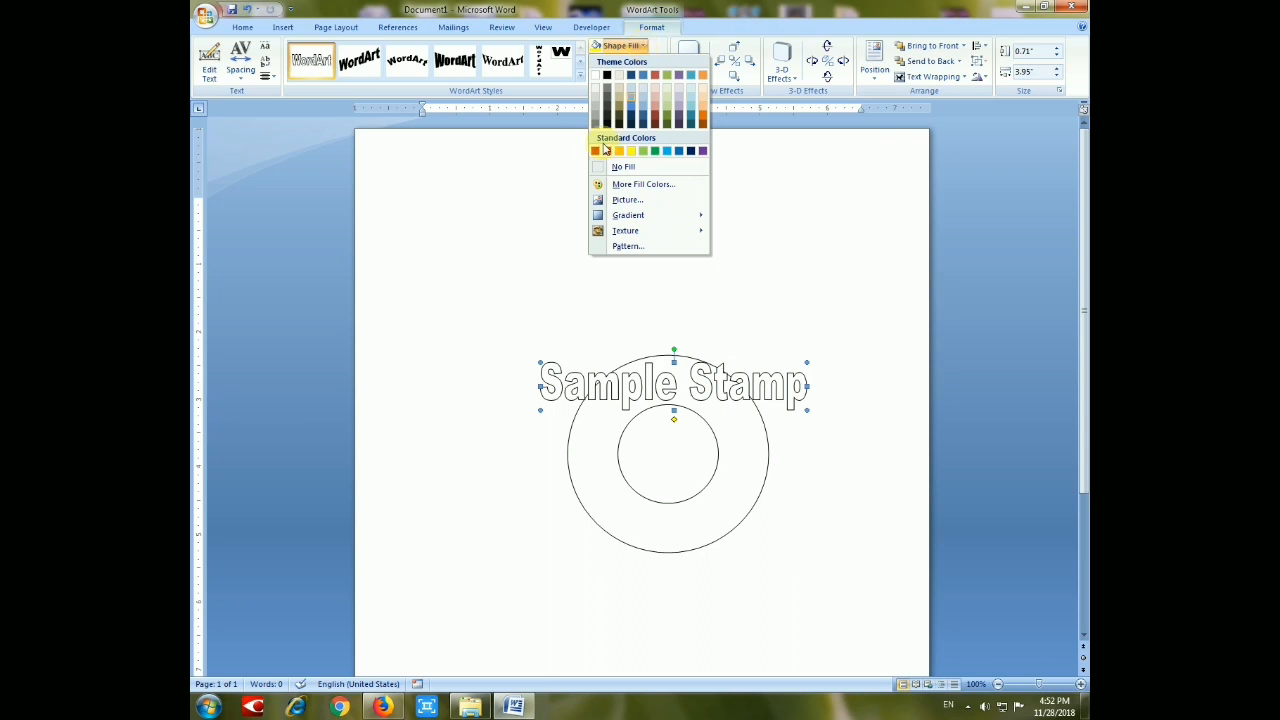
{"action": "left_click", "coordinate": [597, 150]}
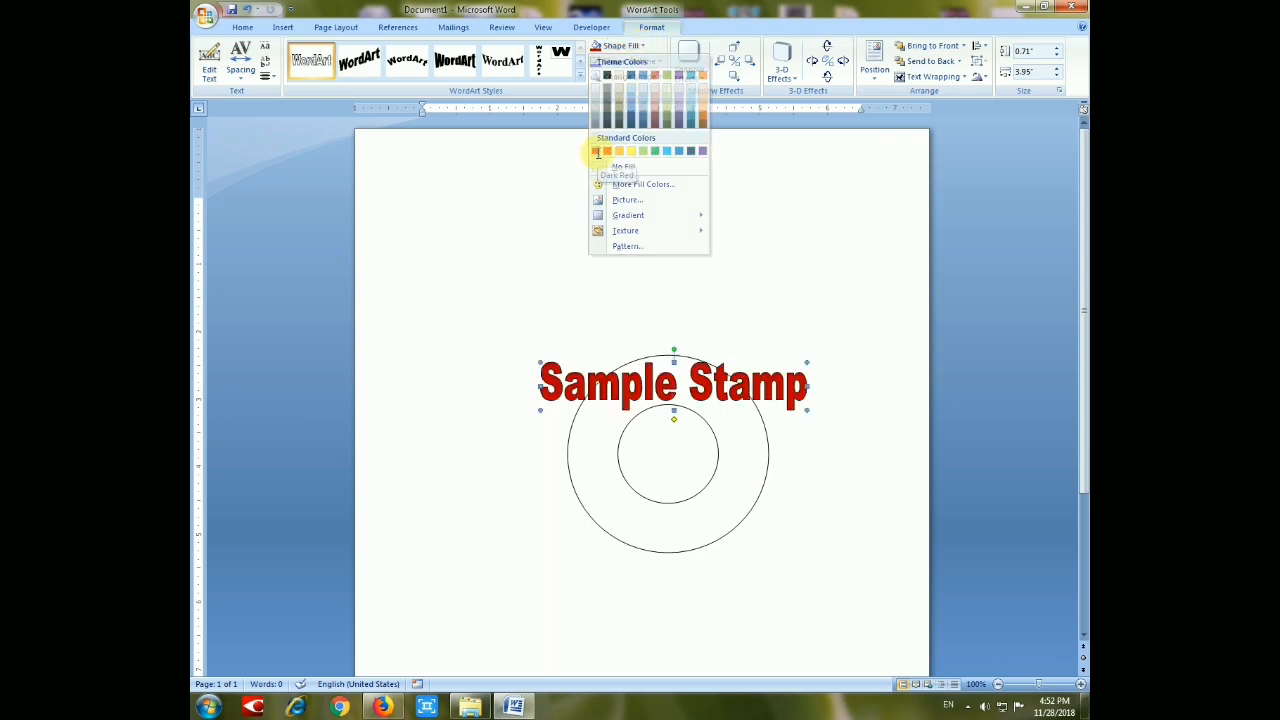
{"action": "left_click", "coordinate": [628, 77]}
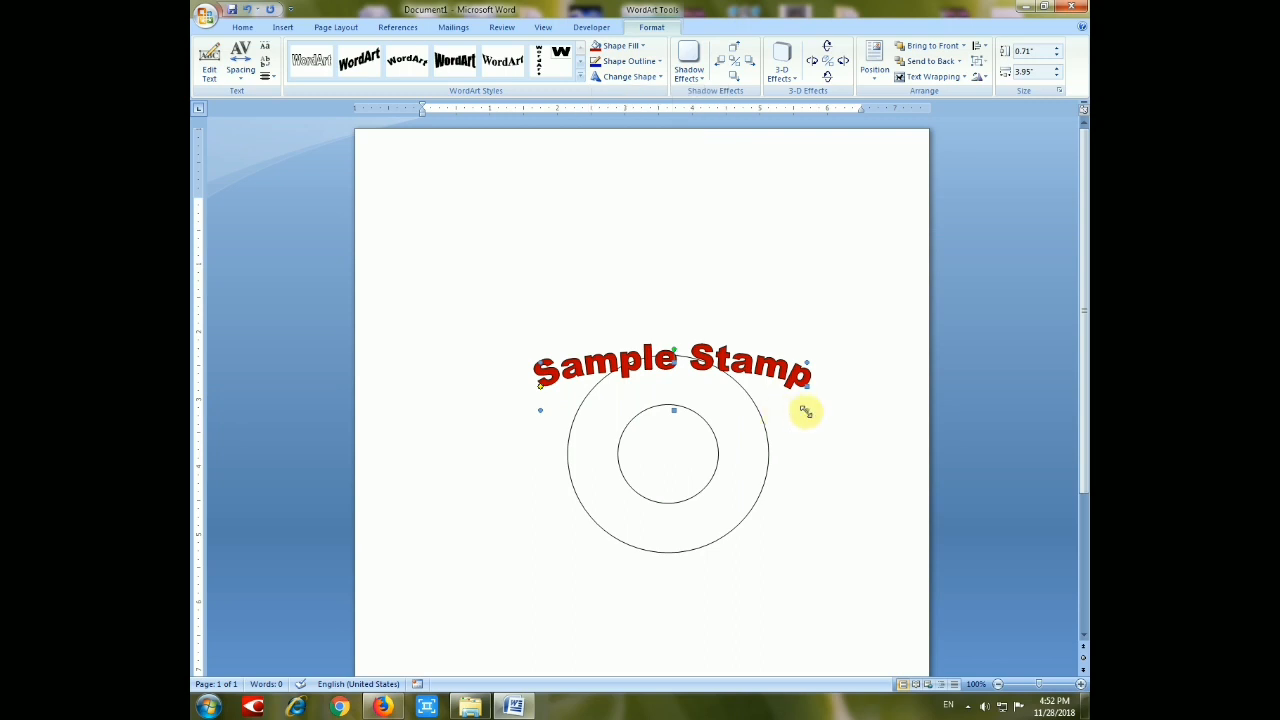
{"action": "mouse_move", "coordinate": [772, 434]}
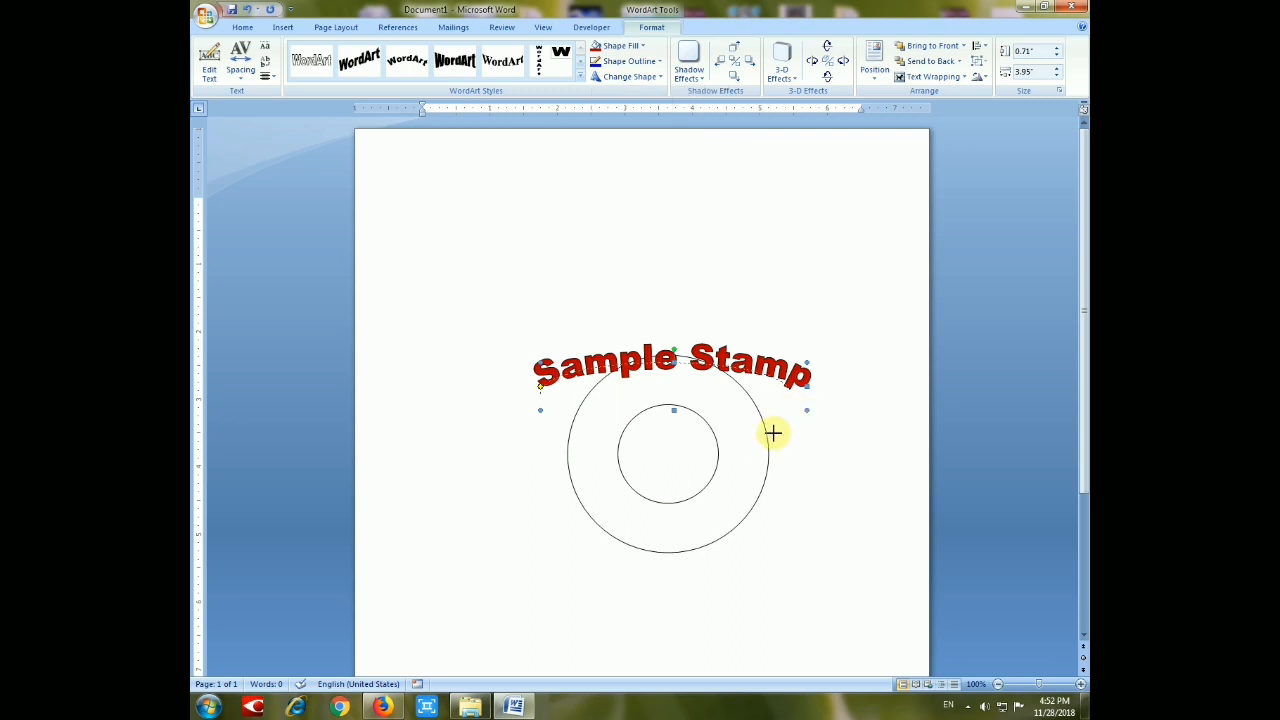
{"action": "mouse_move", "coordinate": [680, 452]}
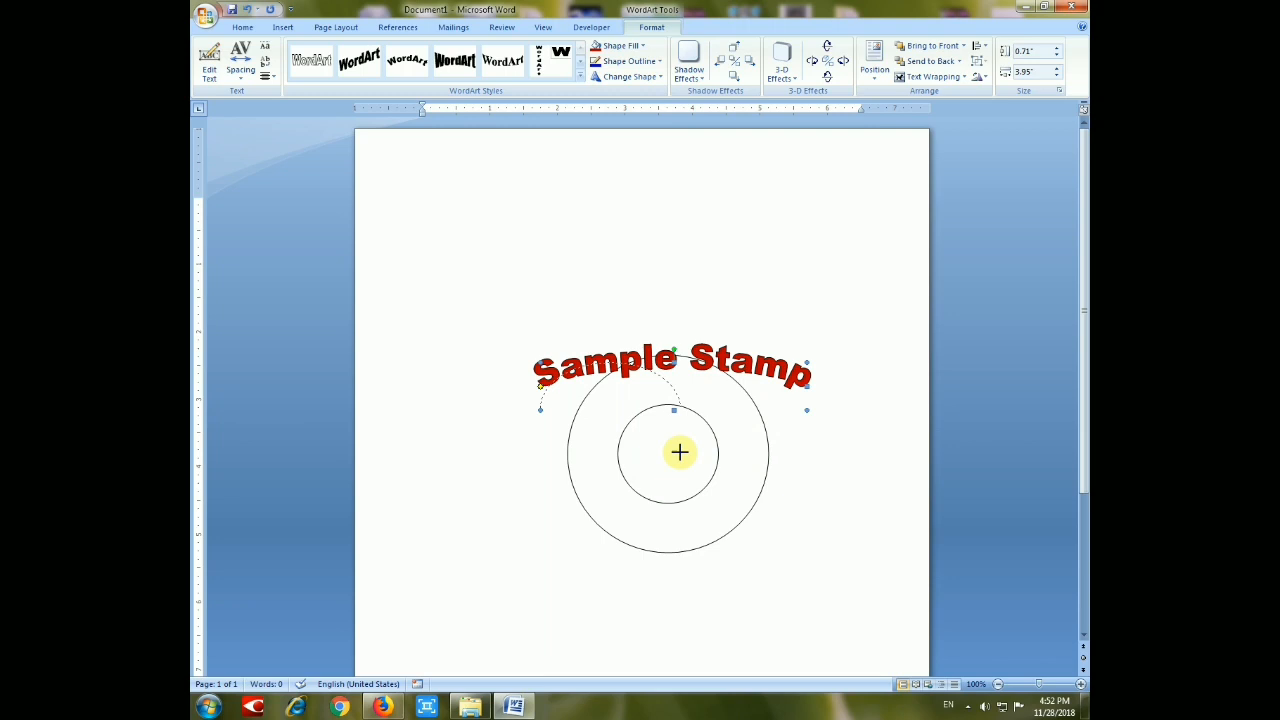
Tighten the Sample Stamp arch and fit it along the ring's upper band.
{"action": "left_click_drag", "start_coordinate": [674, 352], "coordinate": [680, 405]}
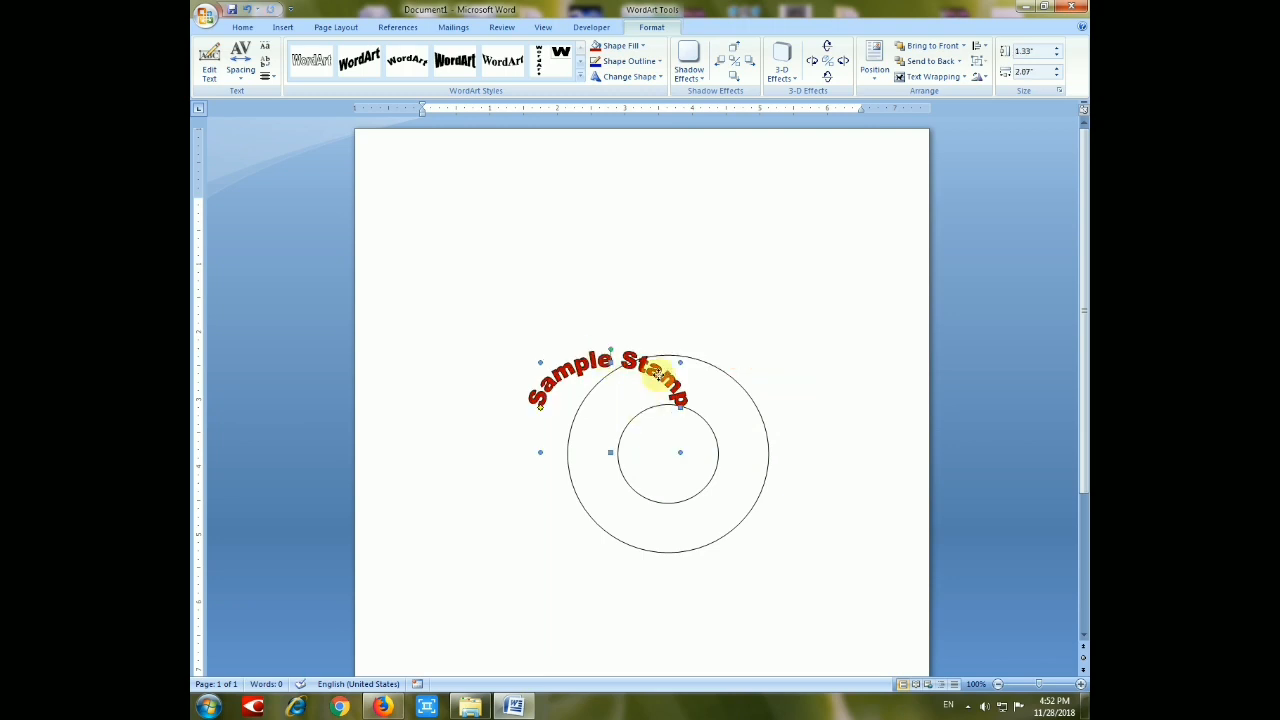
{"action": "left_click_drag", "start_coordinate": [600, 380], "coordinate": [665, 400]}
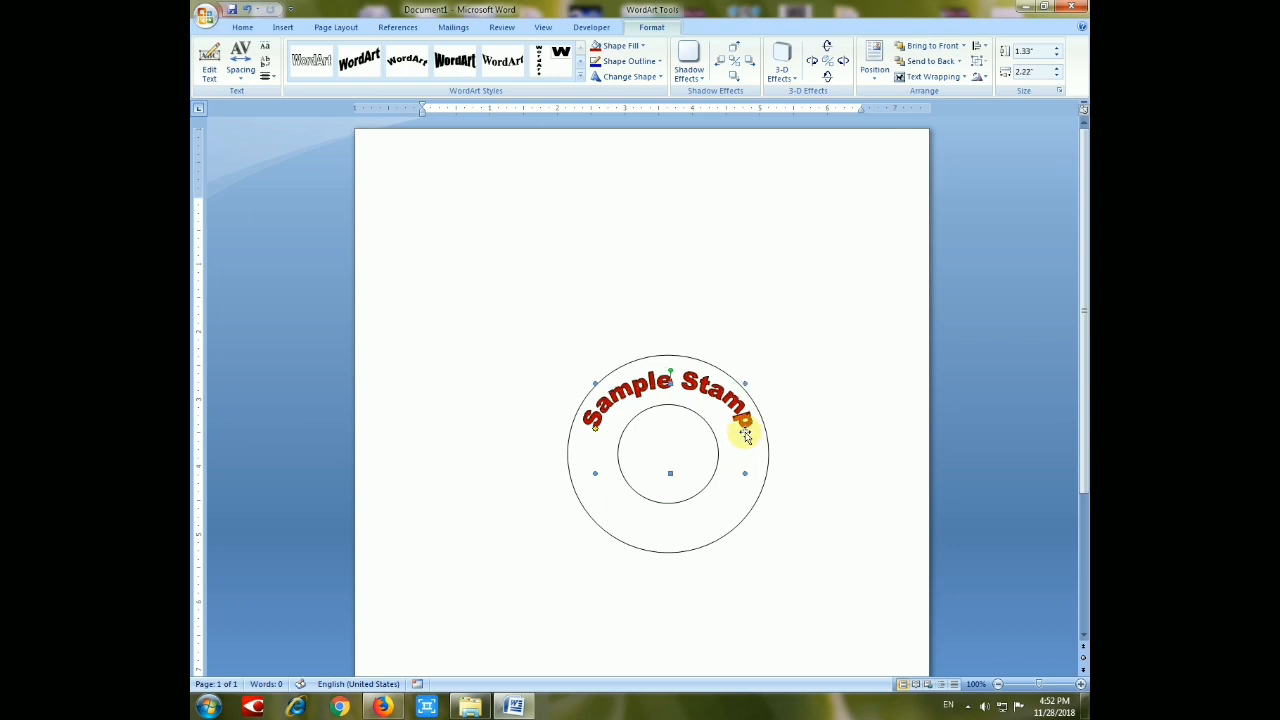
{"action": "left_click", "coordinate": [394, 135]}
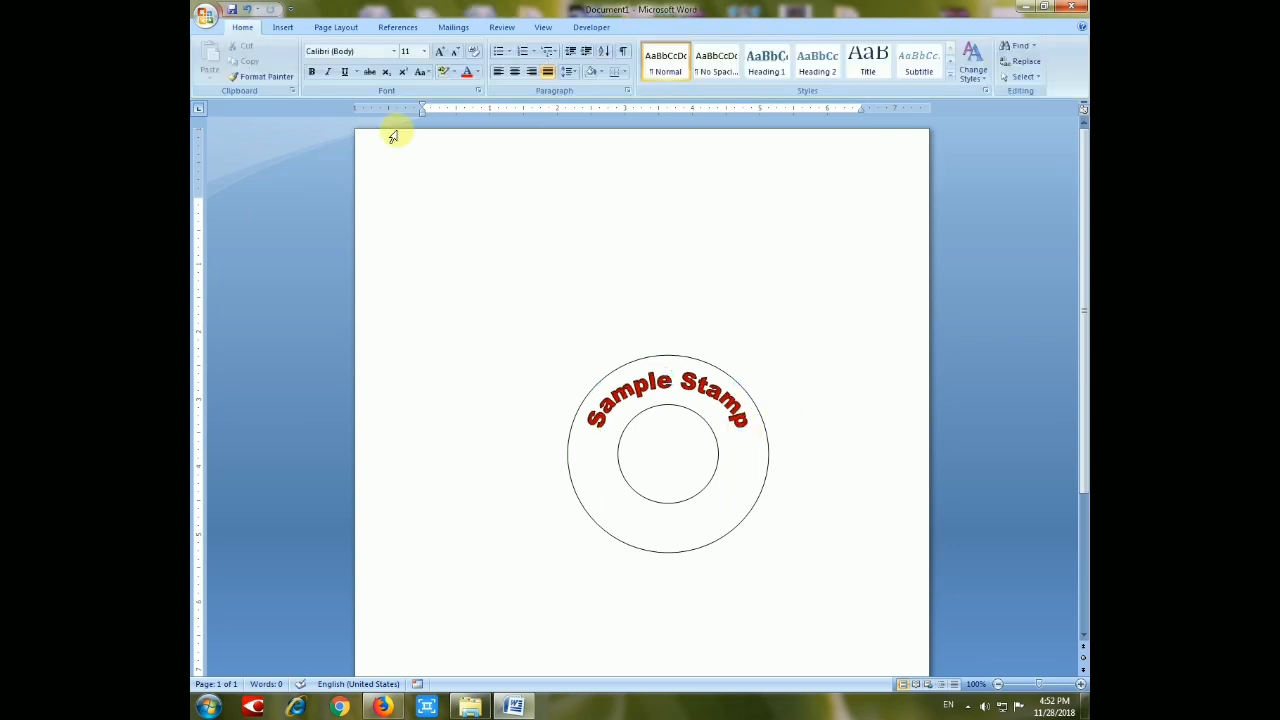
Insert a second WordArt in the plain first style reading 'Sample Stamp'.
{"action": "left_click", "coordinate": [283, 27]}
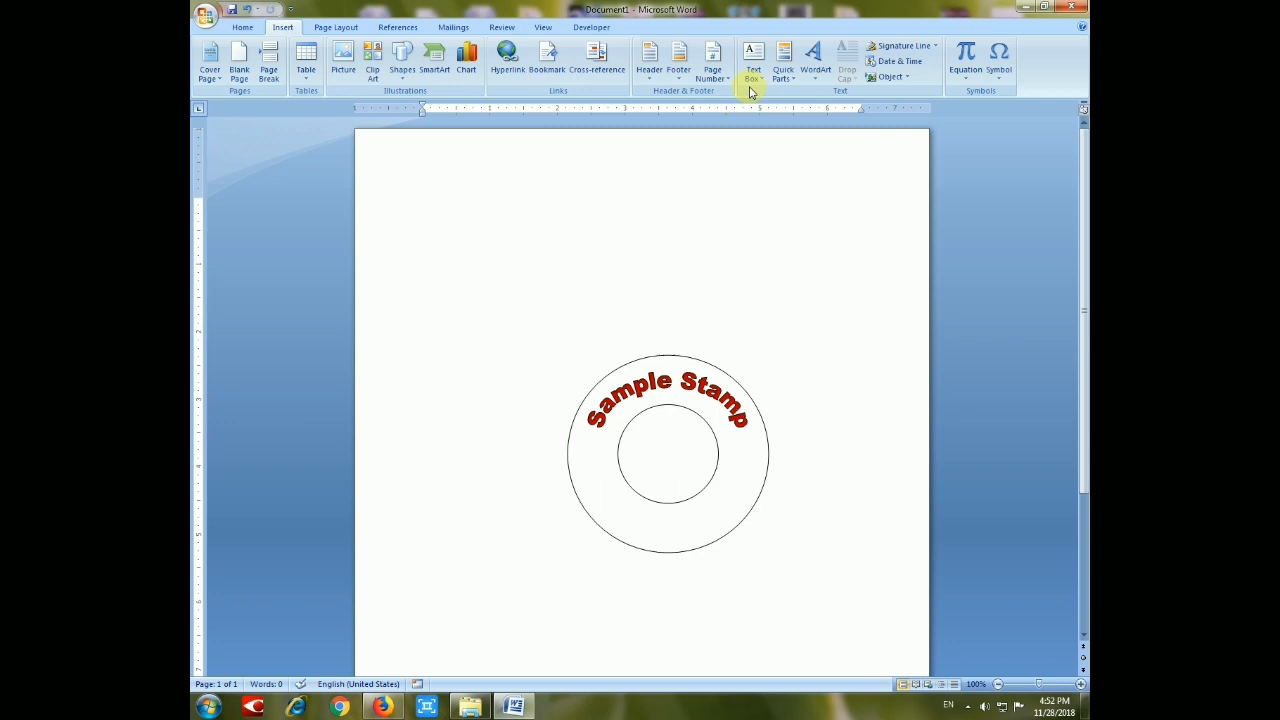
{"action": "left_click", "coordinate": [815, 55]}
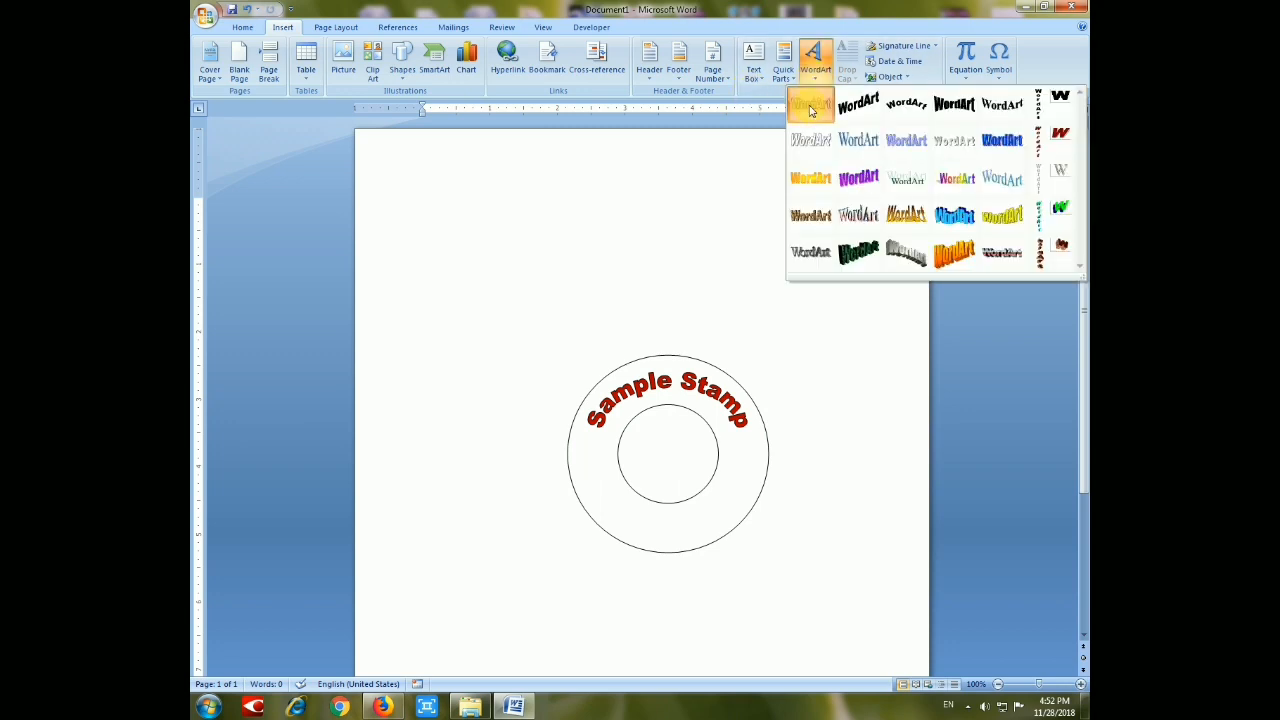
{"action": "left_click", "coordinate": [810, 104]}
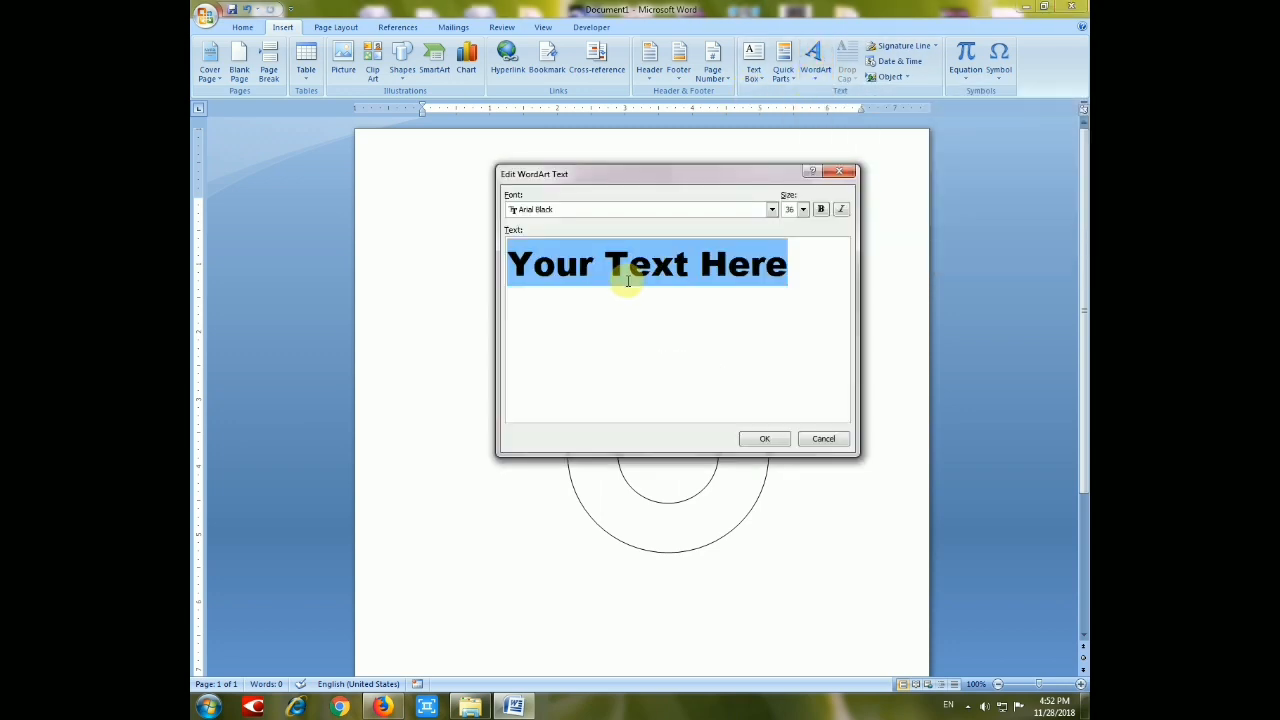
{"action": "type", "text": "Samp"}
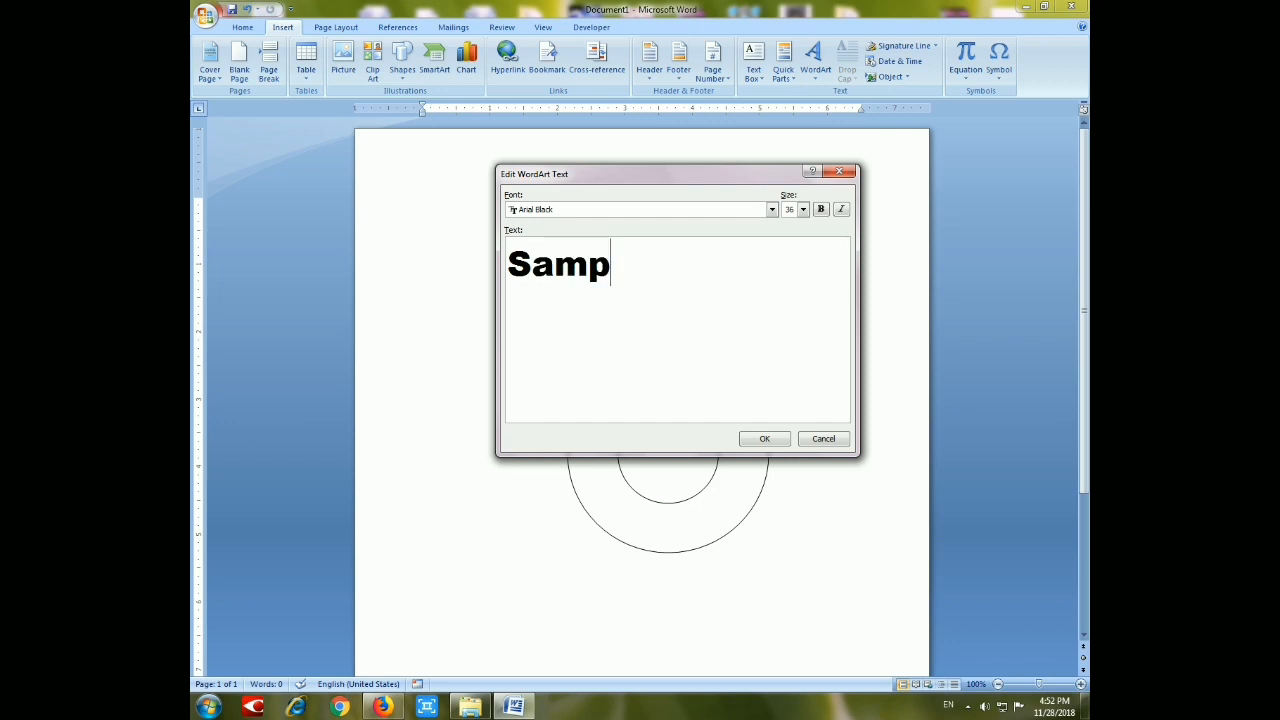
{"action": "type", "text": "le"}
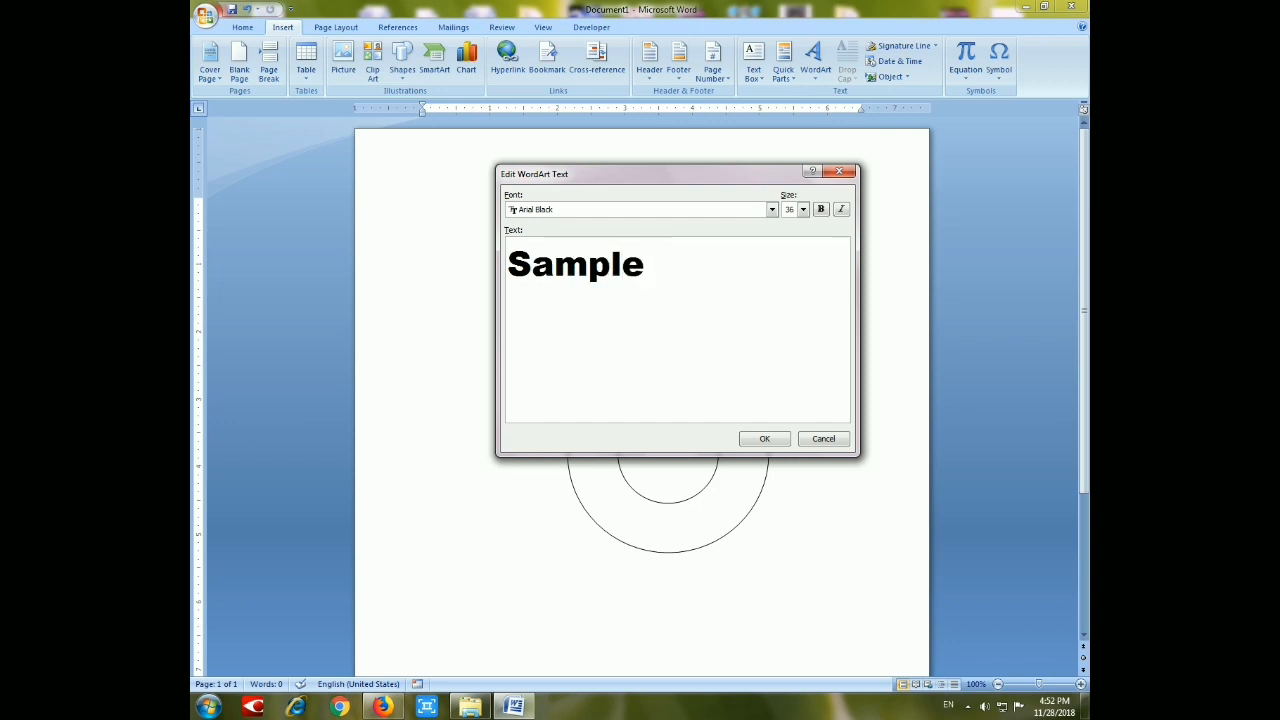
{"action": "type", "text": "Stamp"}
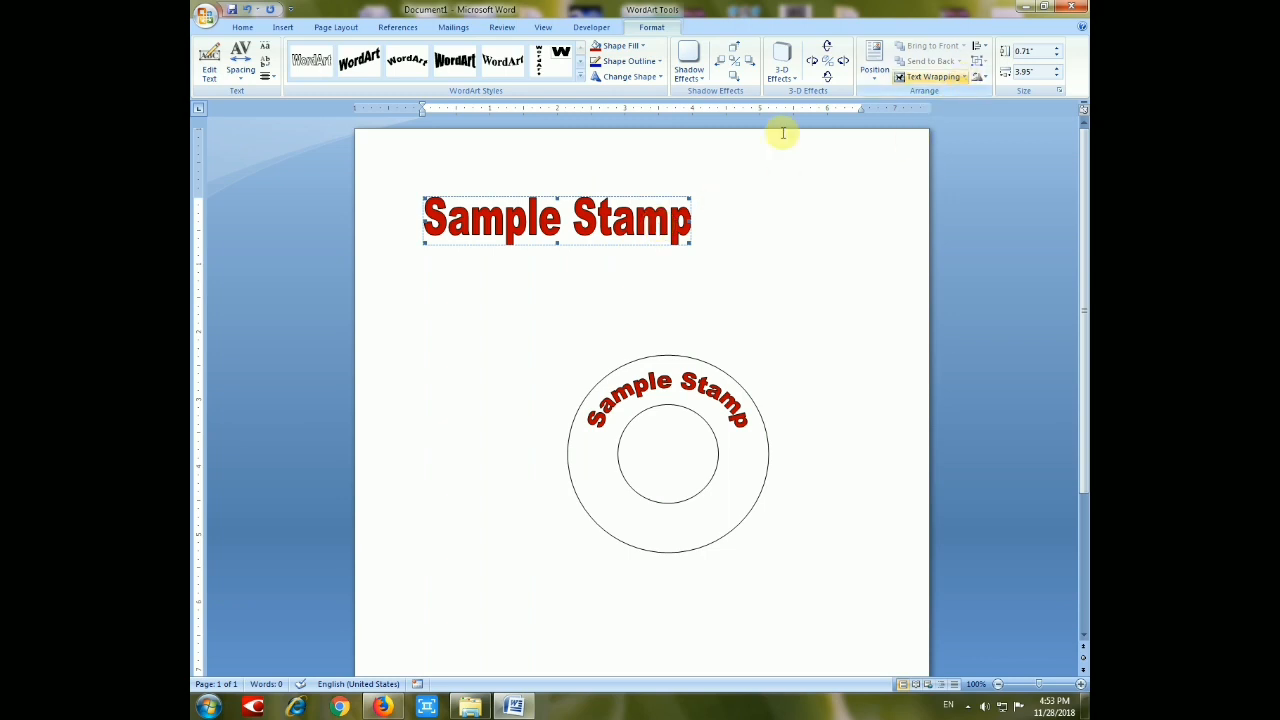
{"action": "mouse_move", "coordinate": [965, 80]}
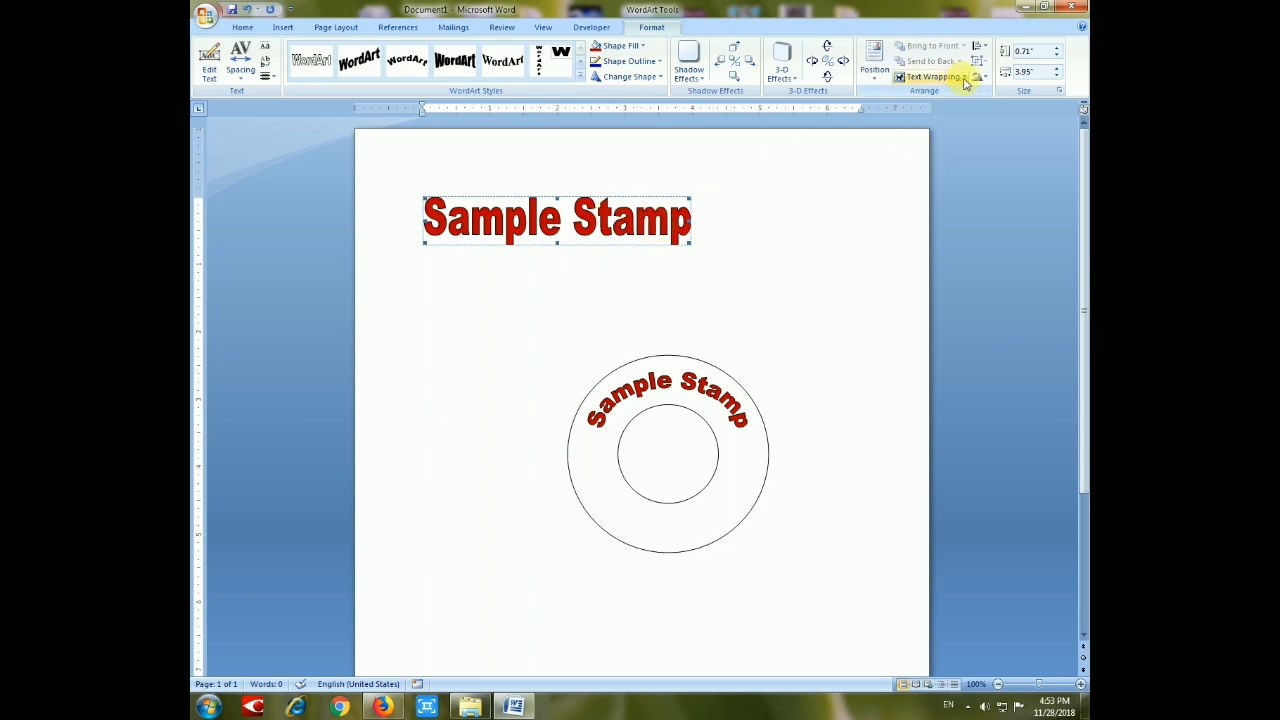
Set the second WordArt's text wrapping to In Front of Text.
{"action": "left_click", "coordinate": [935, 77]}
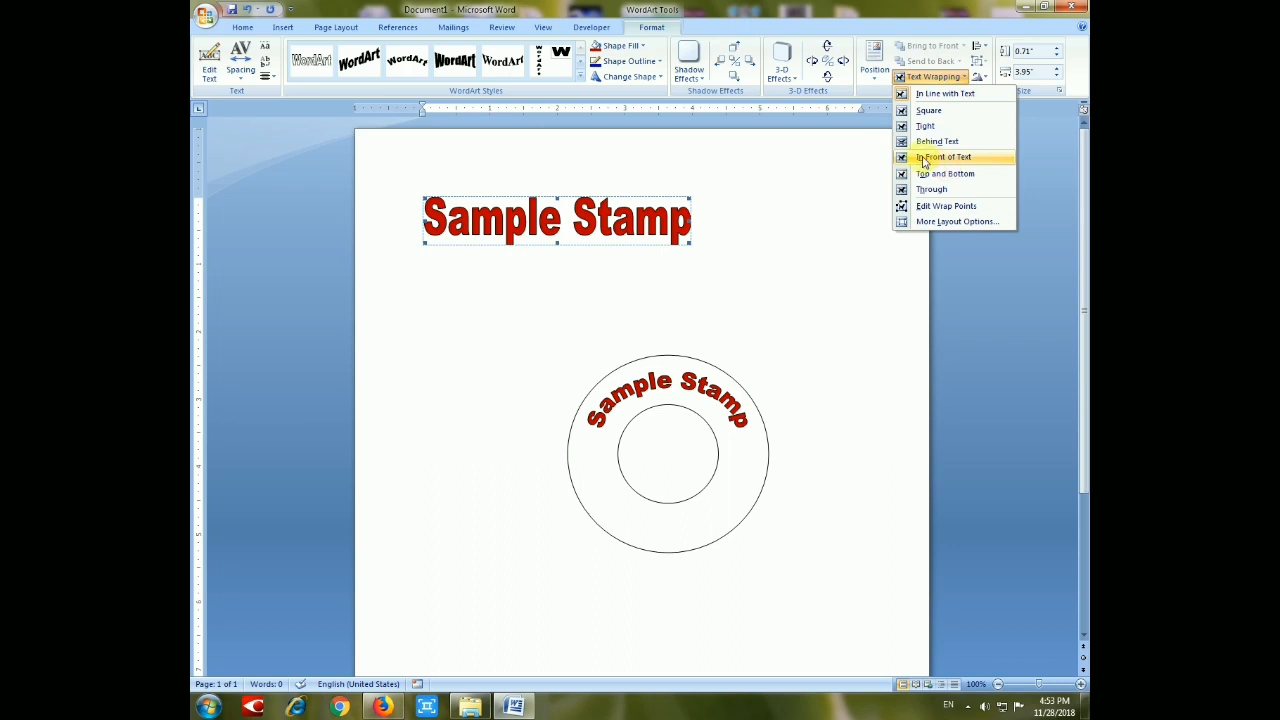
{"action": "left_click", "coordinate": [943, 157]}
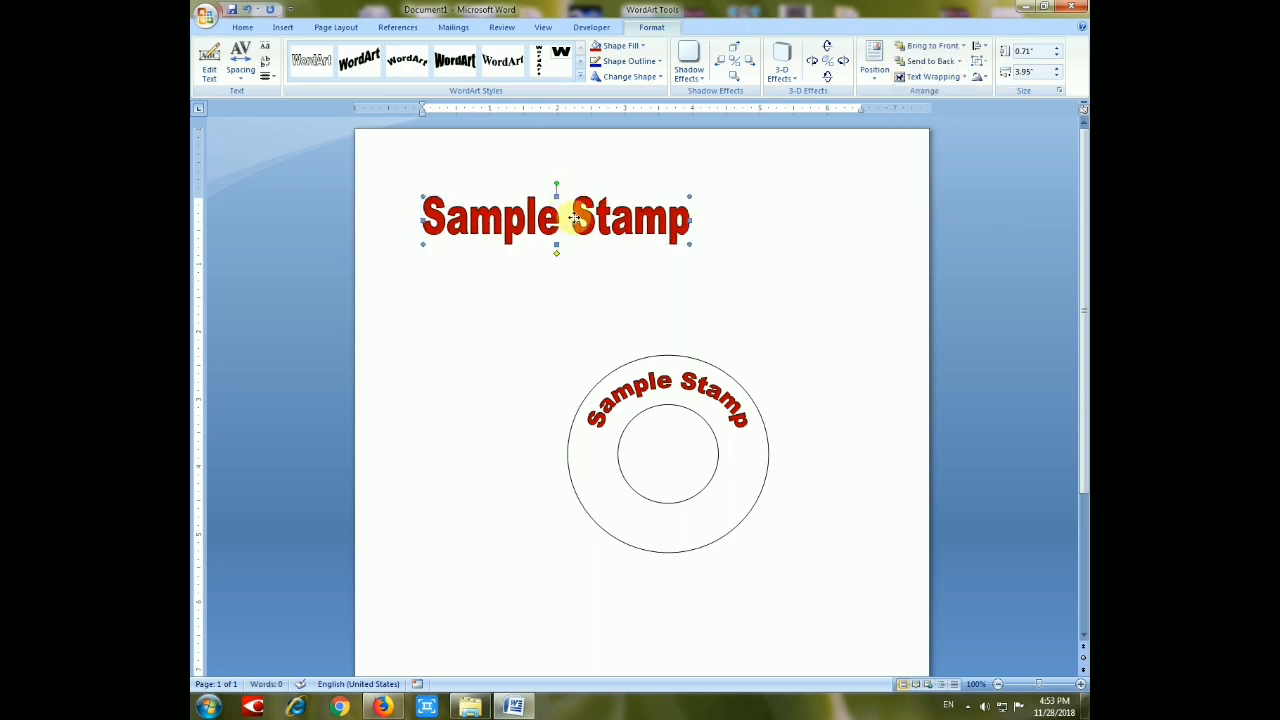
Move the second WordArt to the ring's bottom and bend it into an Arch Down curve.
{"action": "left_click_drag", "start_coordinate": [556, 217], "coordinate": [669, 515]}
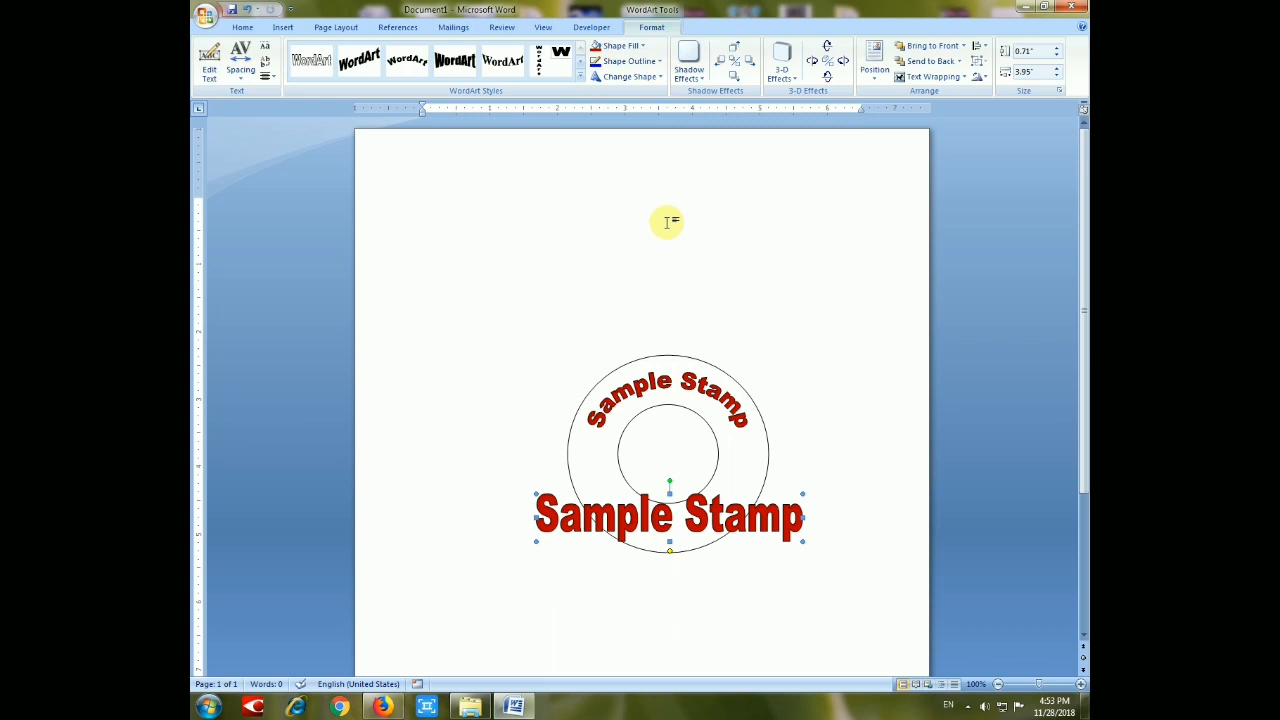
{"action": "left_click", "coordinate": [628, 77]}
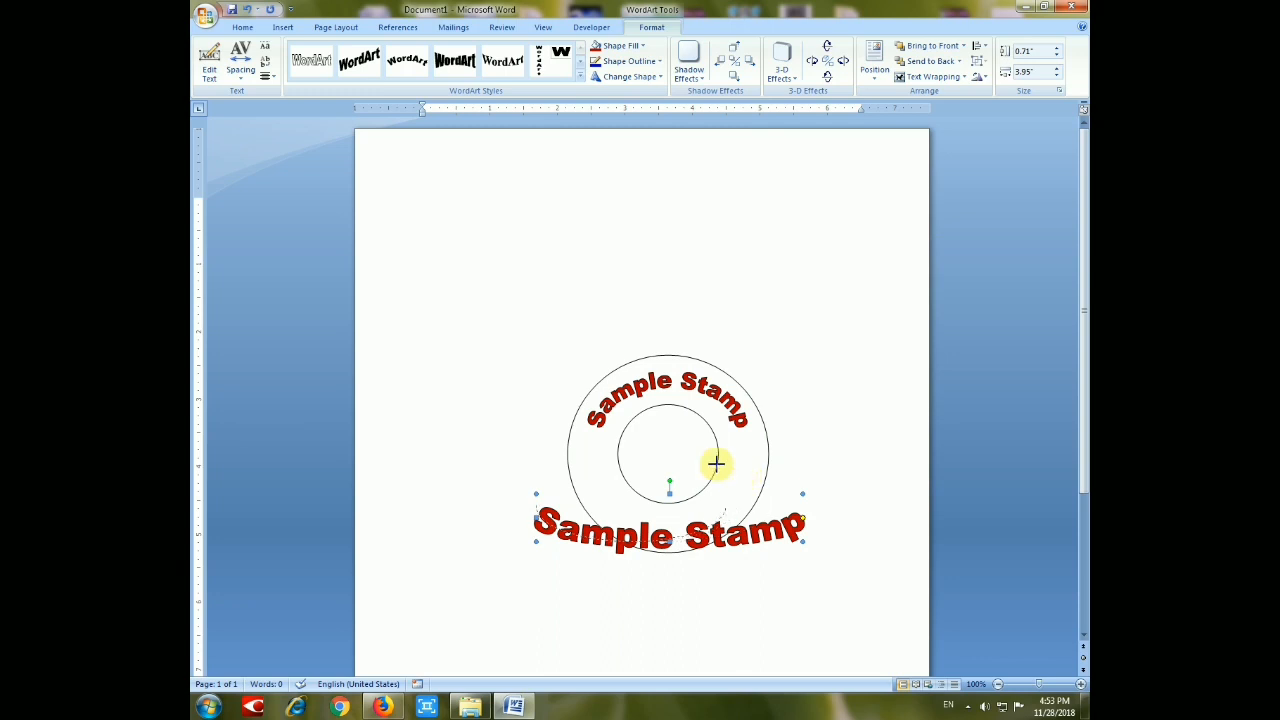
{"action": "left_click_drag", "start_coordinate": [717, 464], "coordinate": [540, 510]}
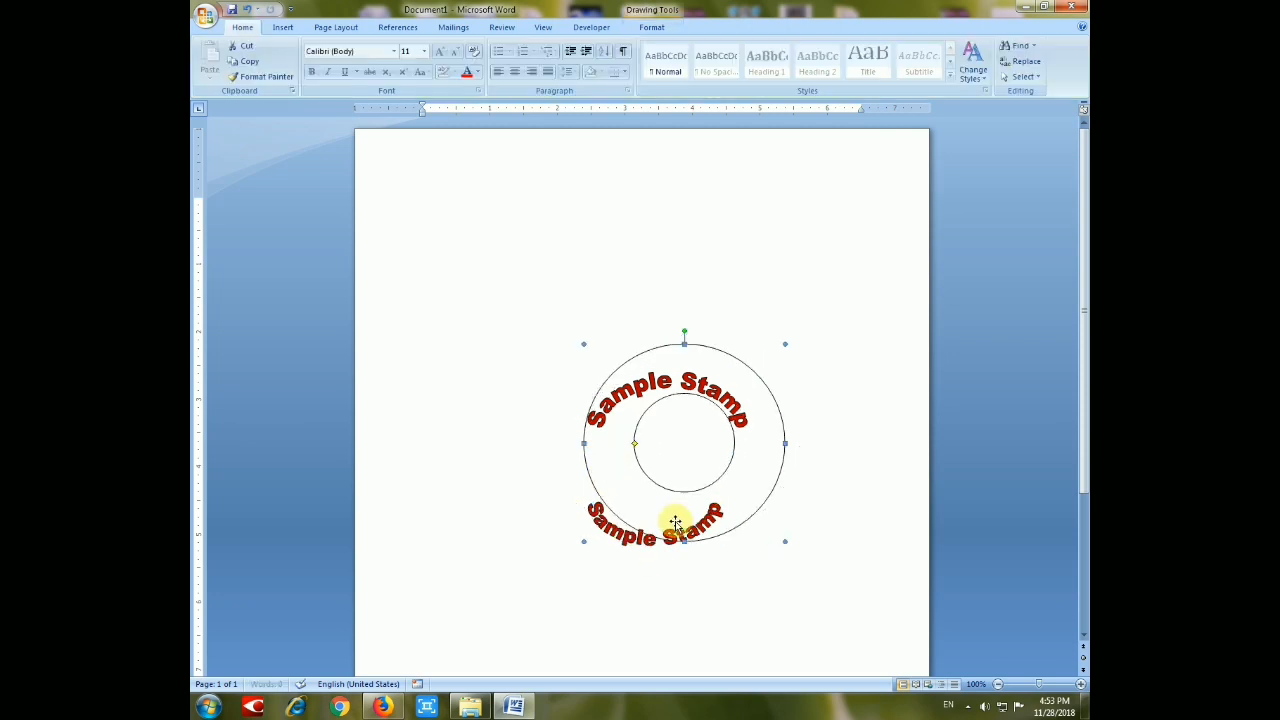
{"action": "left_click", "coordinate": [675, 520]}
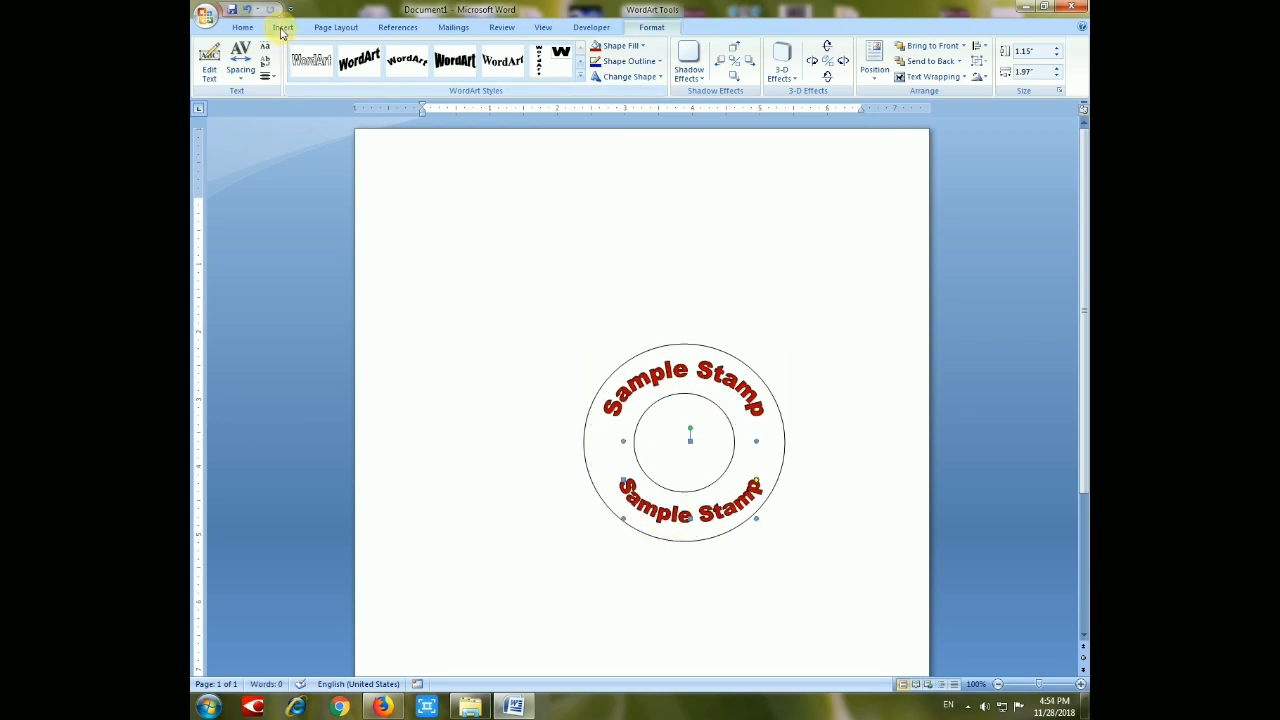
Change the lower Sample Stamp text to Bernard MT Condensed, then deselect it.
{"action": "left_click", "coordinate": [242, 27]}
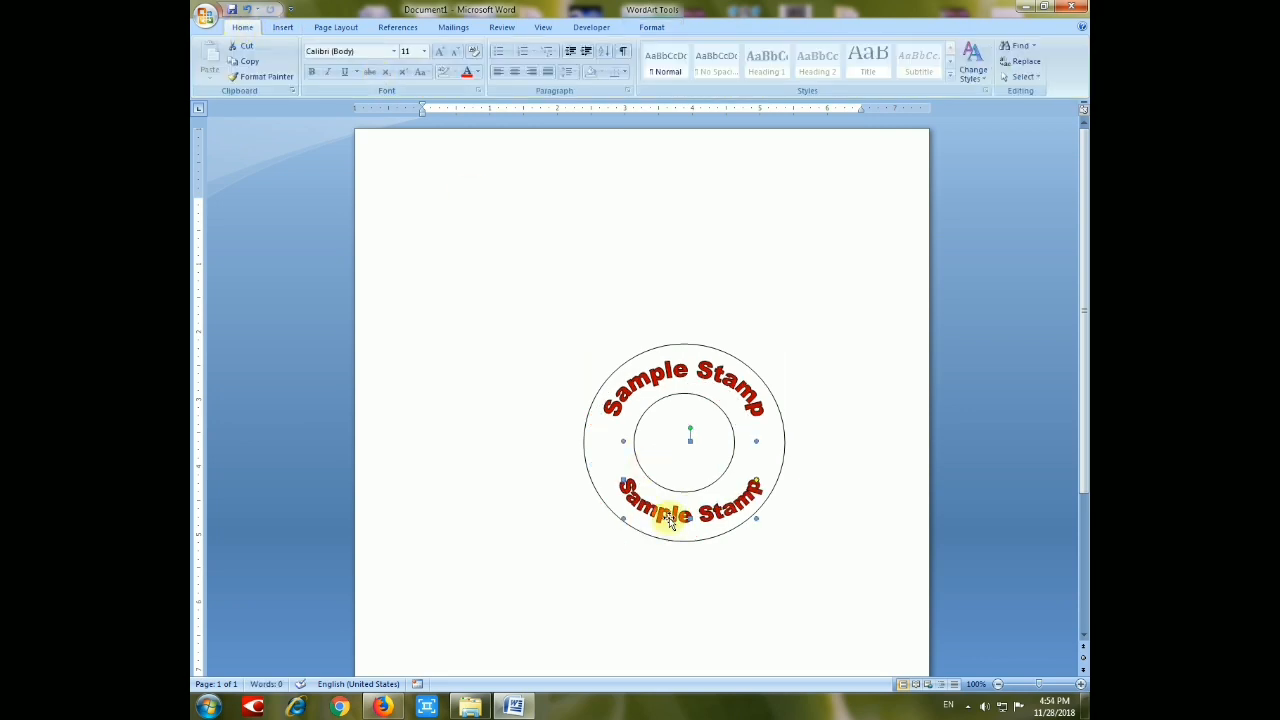
{"action": "left_click", "coordinate": [421, 50]}
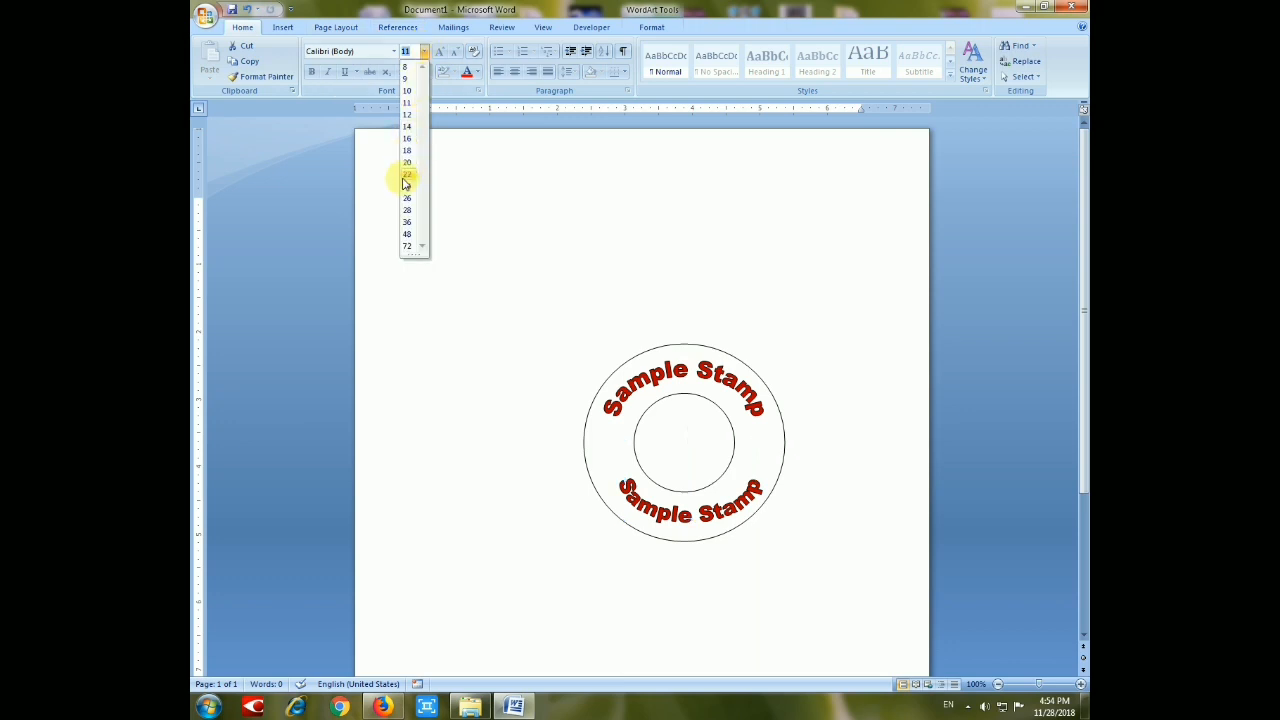
{"action": "left_click", "coordinate": [407, 174]}
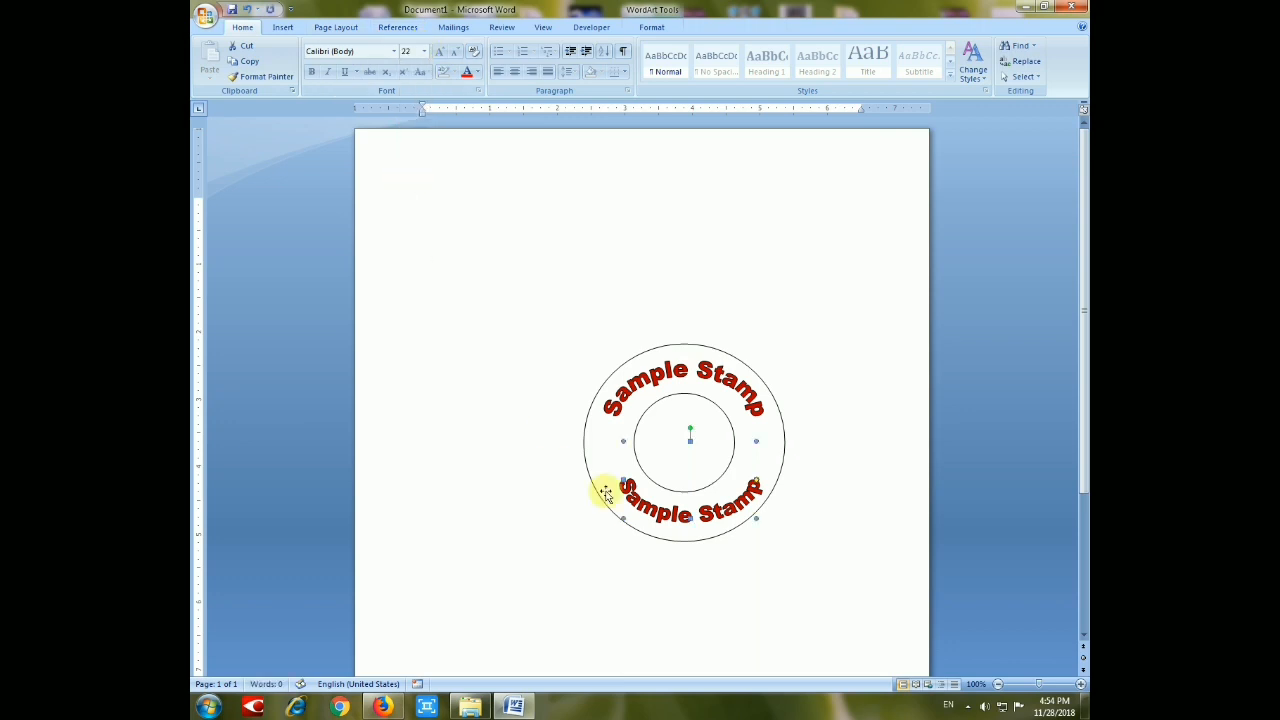
{"action": "left_click", "coordinate": [424, 51]}
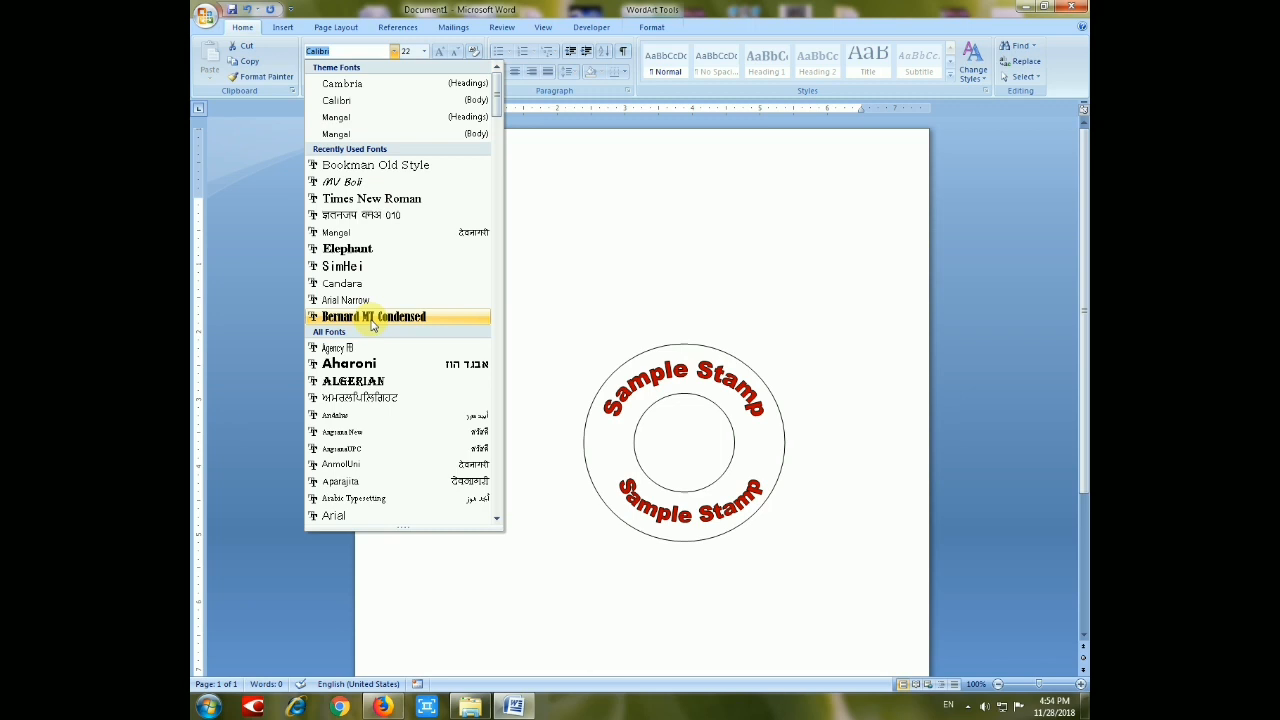
{"action": "left_click", "coordinate": [373, 316]}
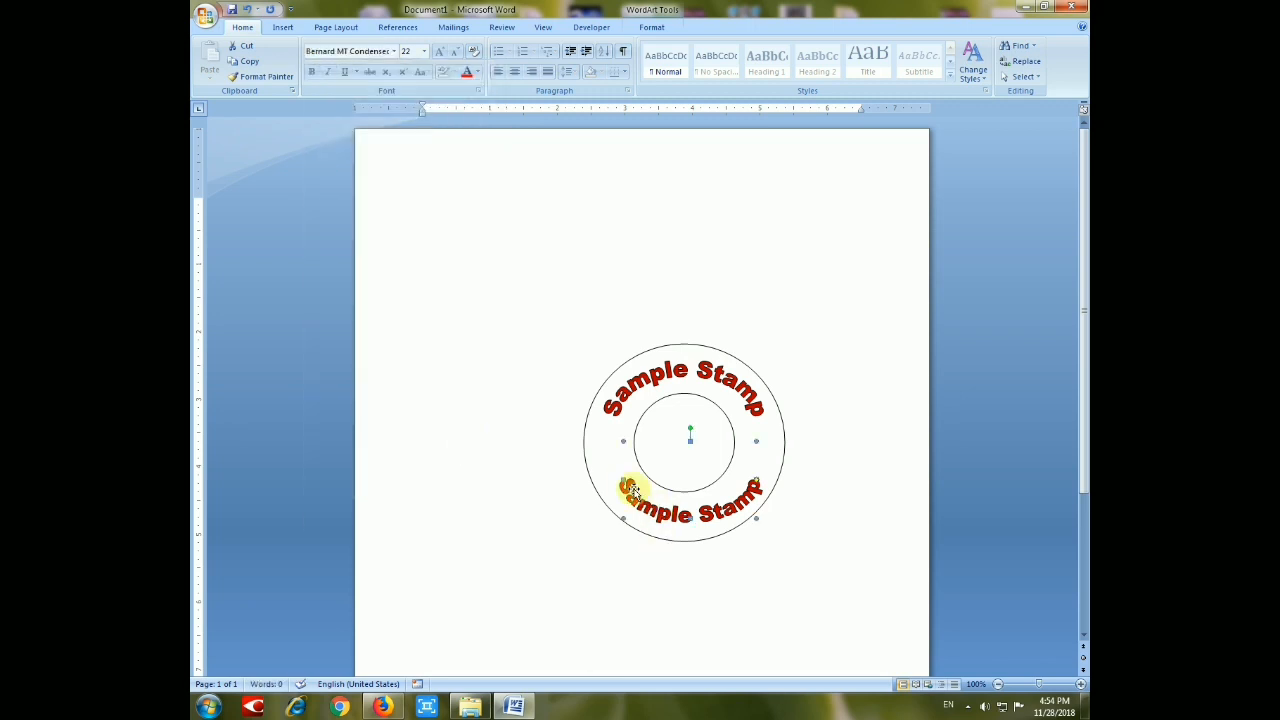
{"action": "mouse_move", "coordinate": [620, 440]}
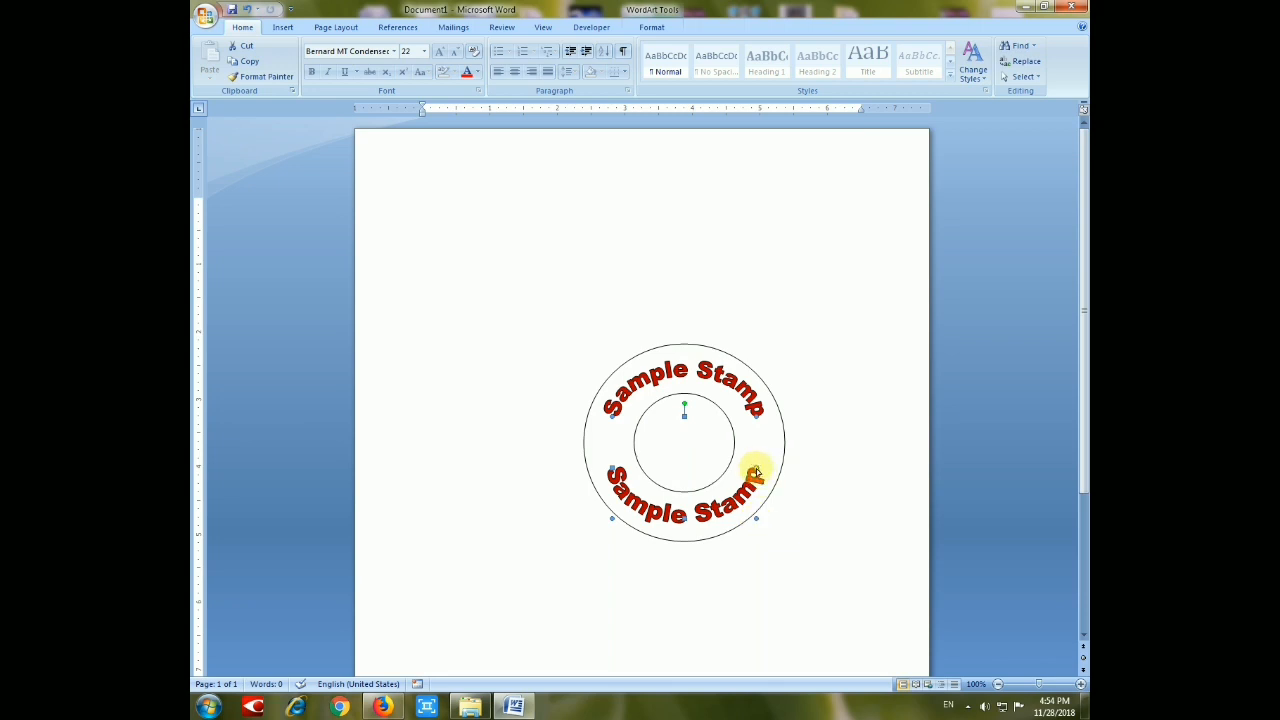
{"action": "mouse_move", "coordinate": [757, 415]}
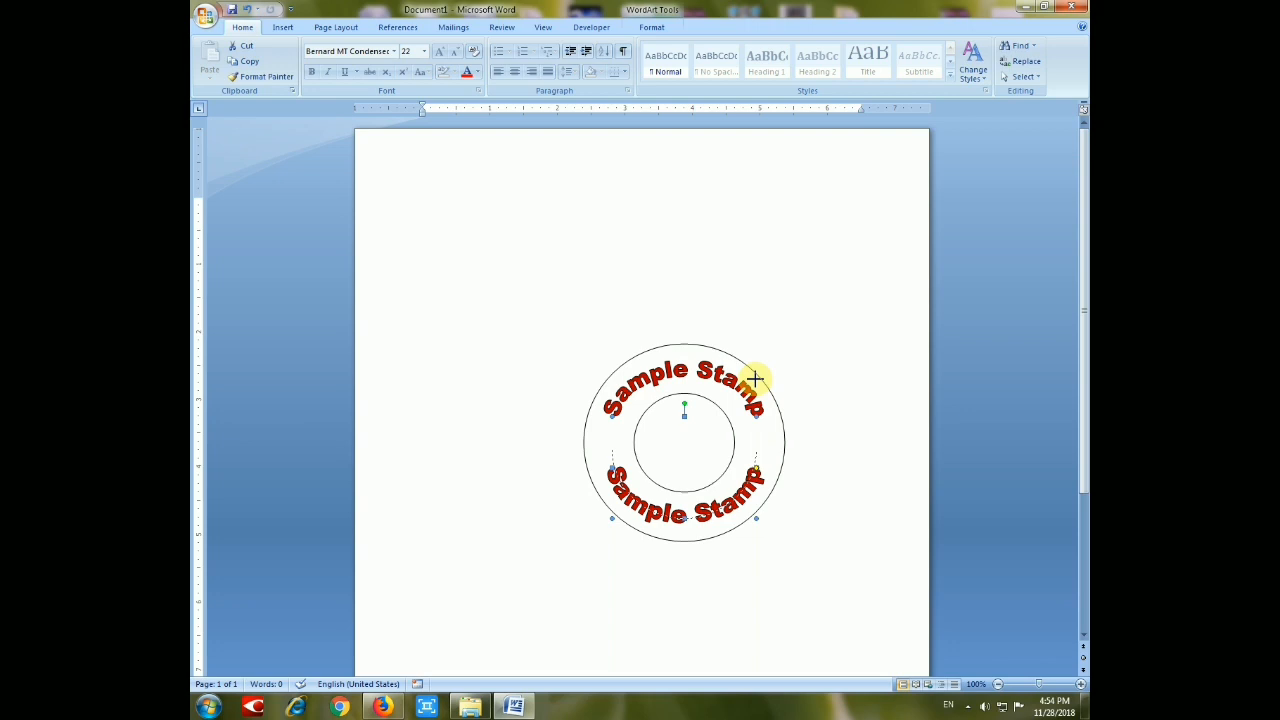
{"action": "mouse_move", "coordinate": [757, 358]}
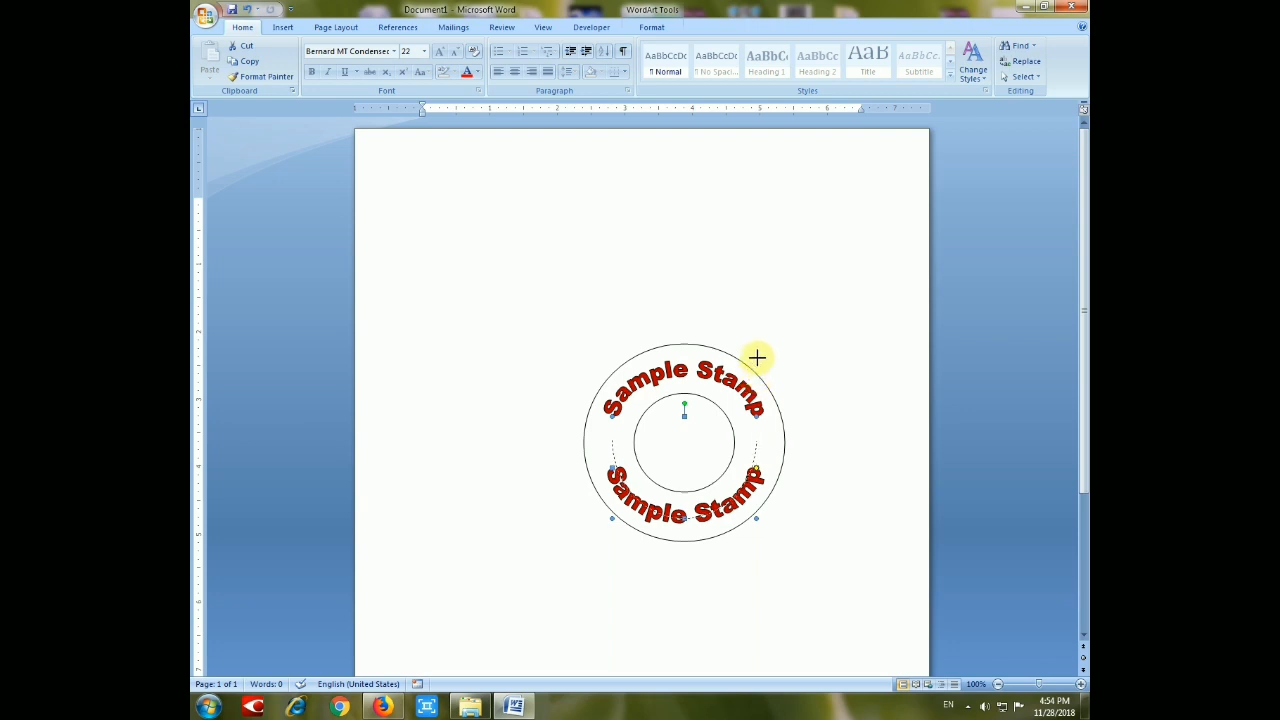
{"action": "left_click", "coordinate": [684, 445]}
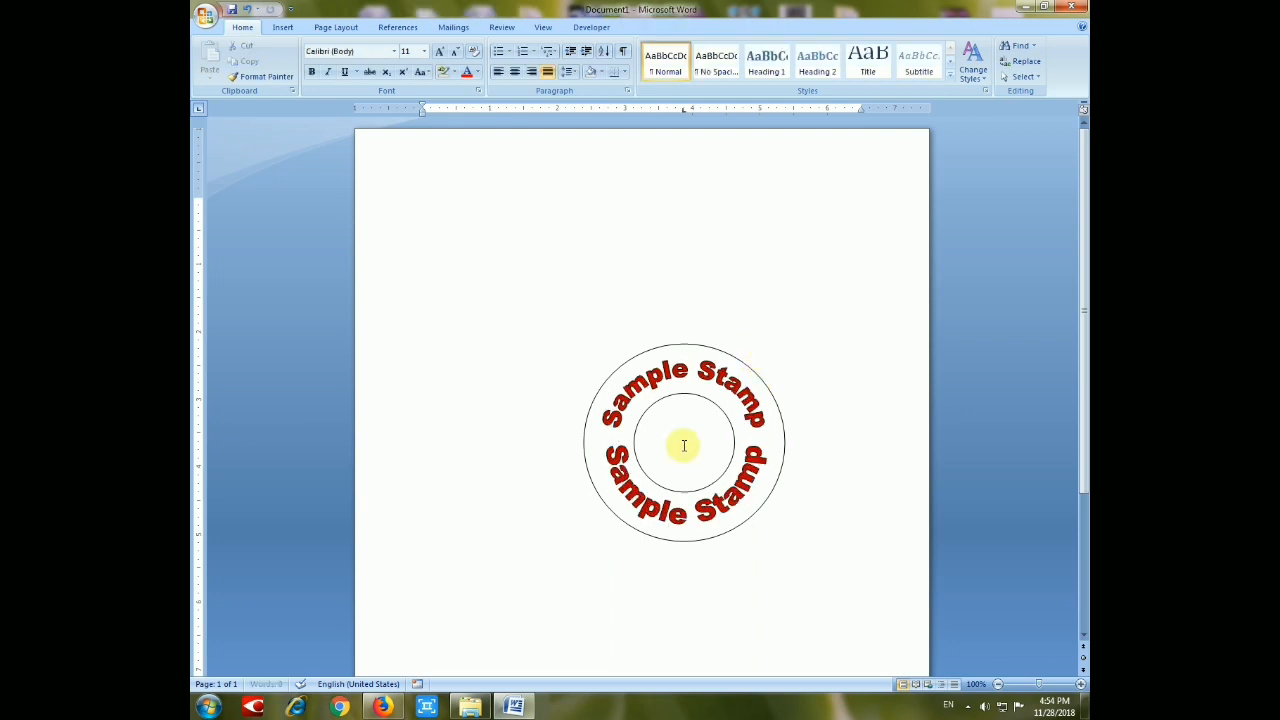
{"action": "mouse_move", "coordinate": [722, 449]}
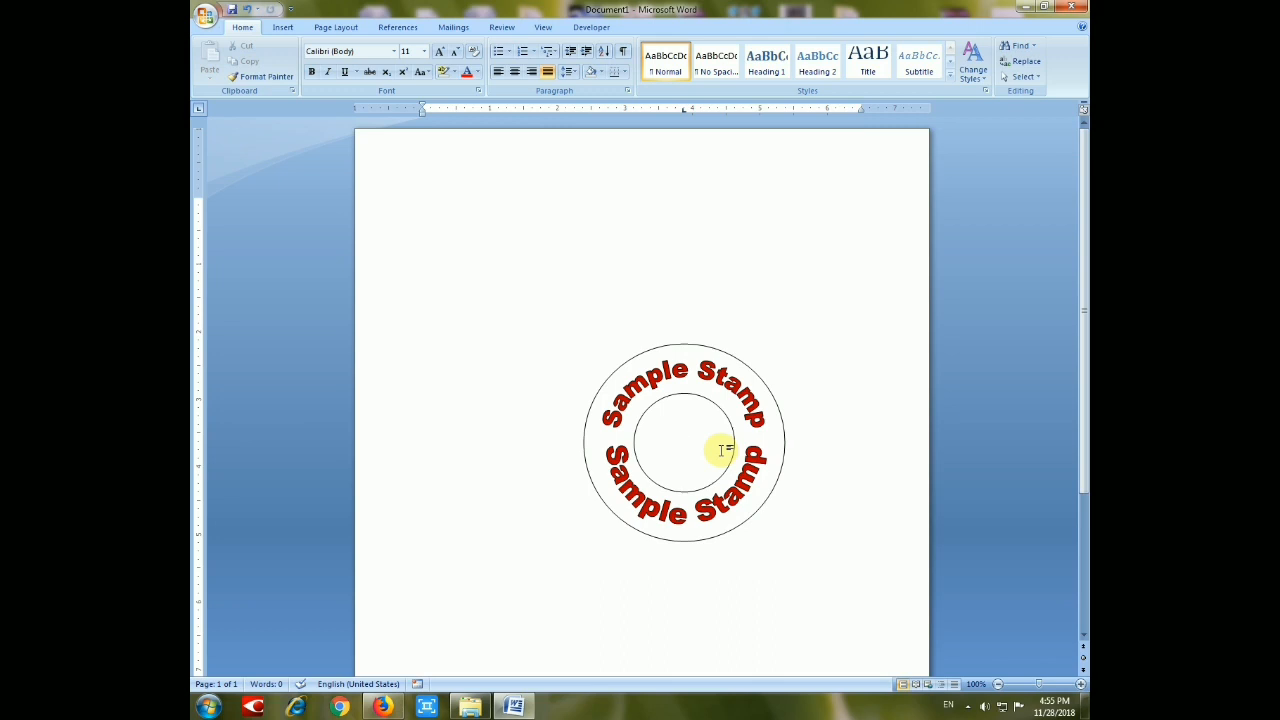
Type 'Set Logo' inside the ring's hollow centre, then select the donut shape.
{"action": "type", "text": "Sam"}
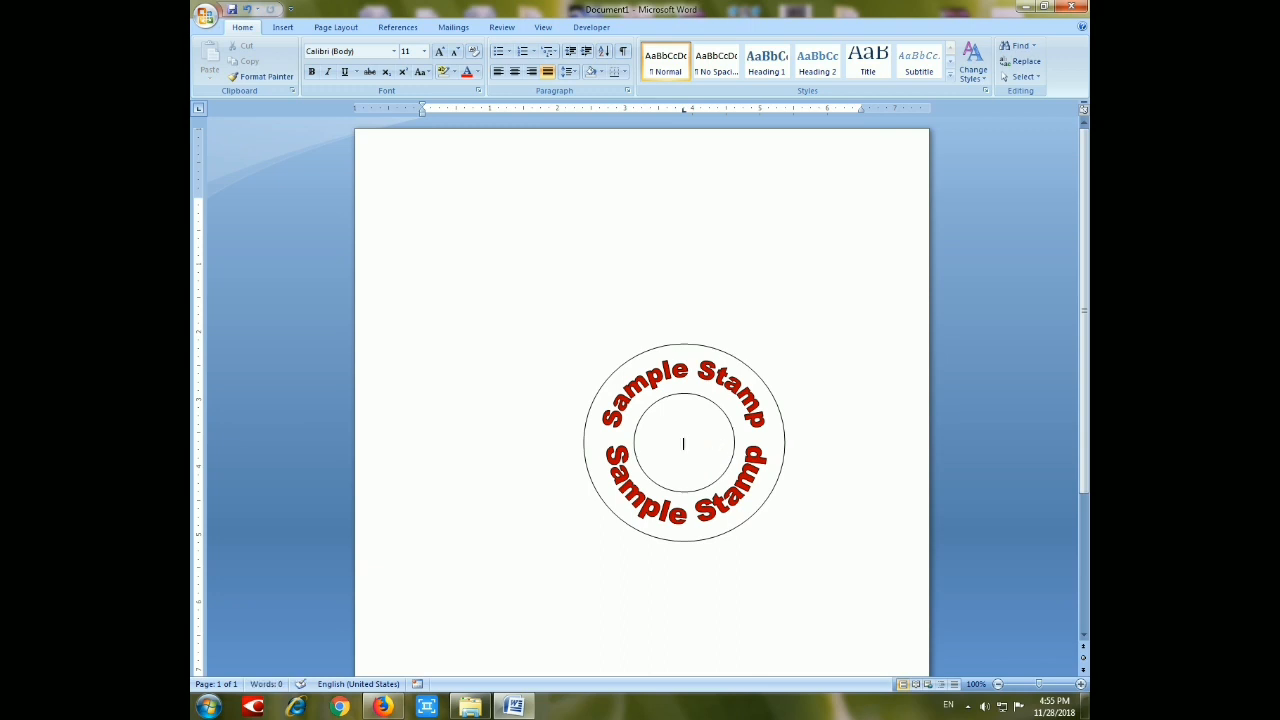
{"action": "type", "text": "Logo"}
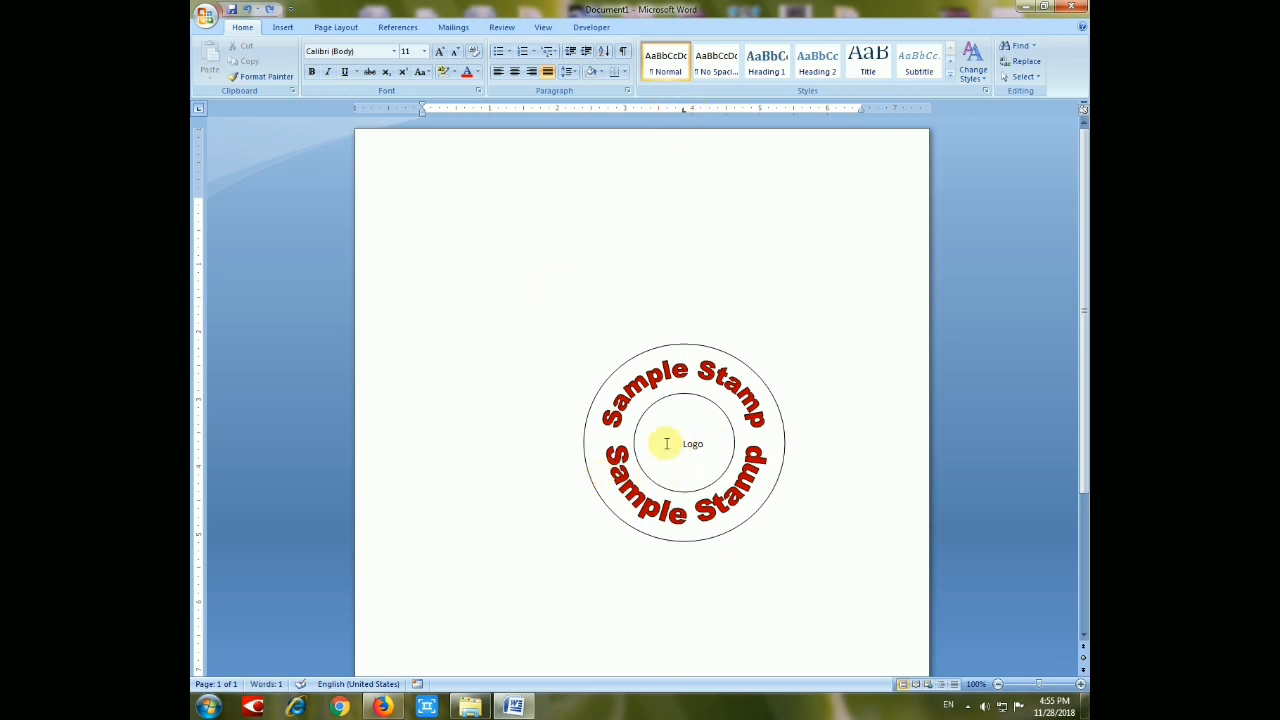
{"action": "type", "text": "Set"}
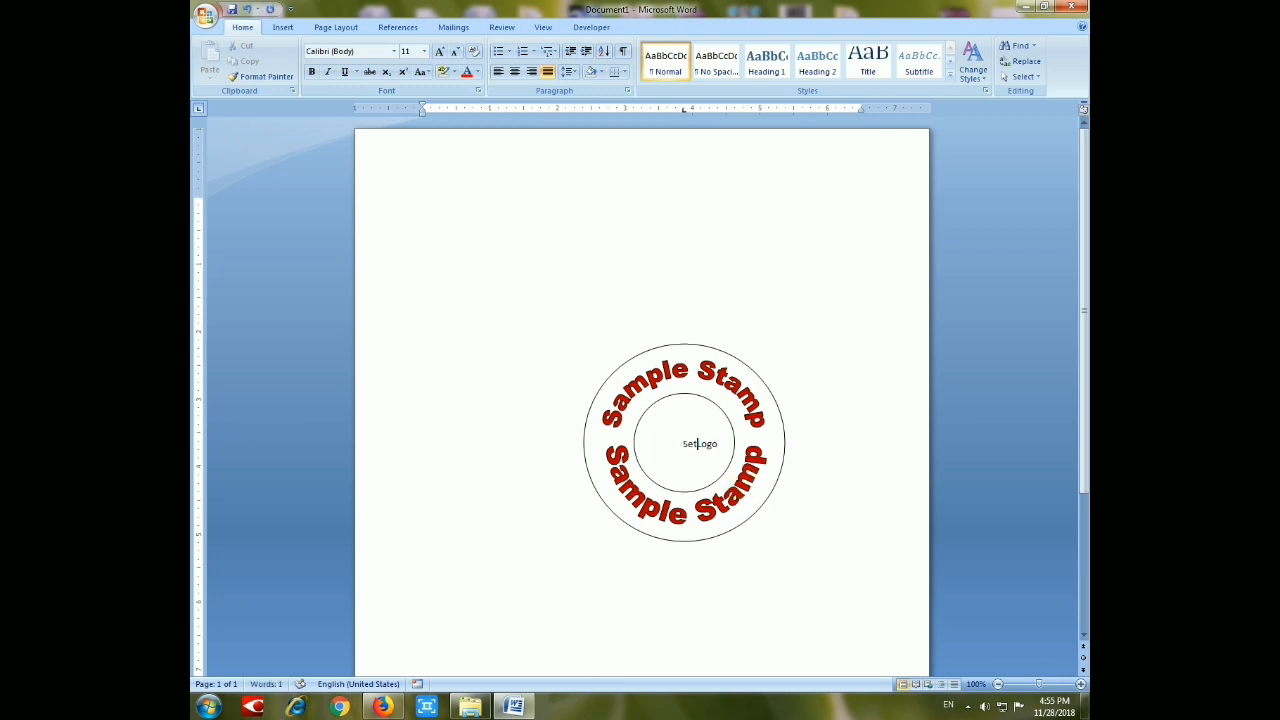
{"action": "left_click", "coordinate": [685, 443]}
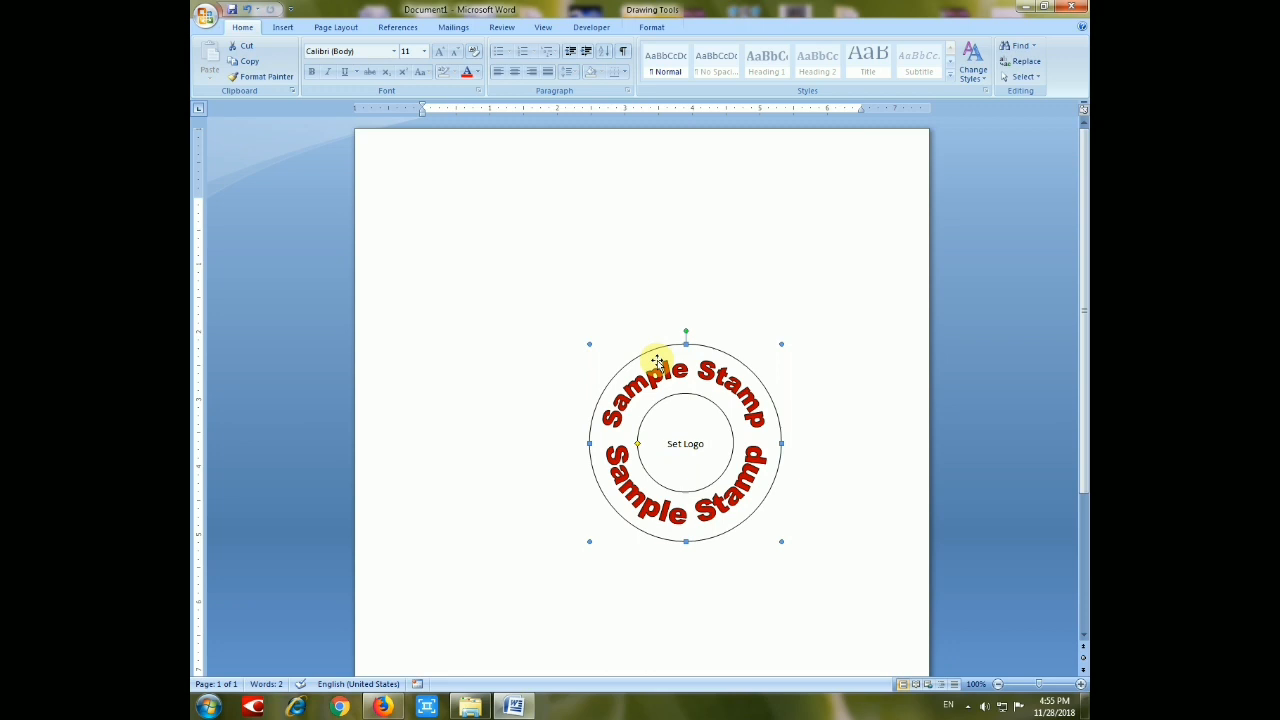
{"action": "mouse_move", "coordinate": [630, 158]}
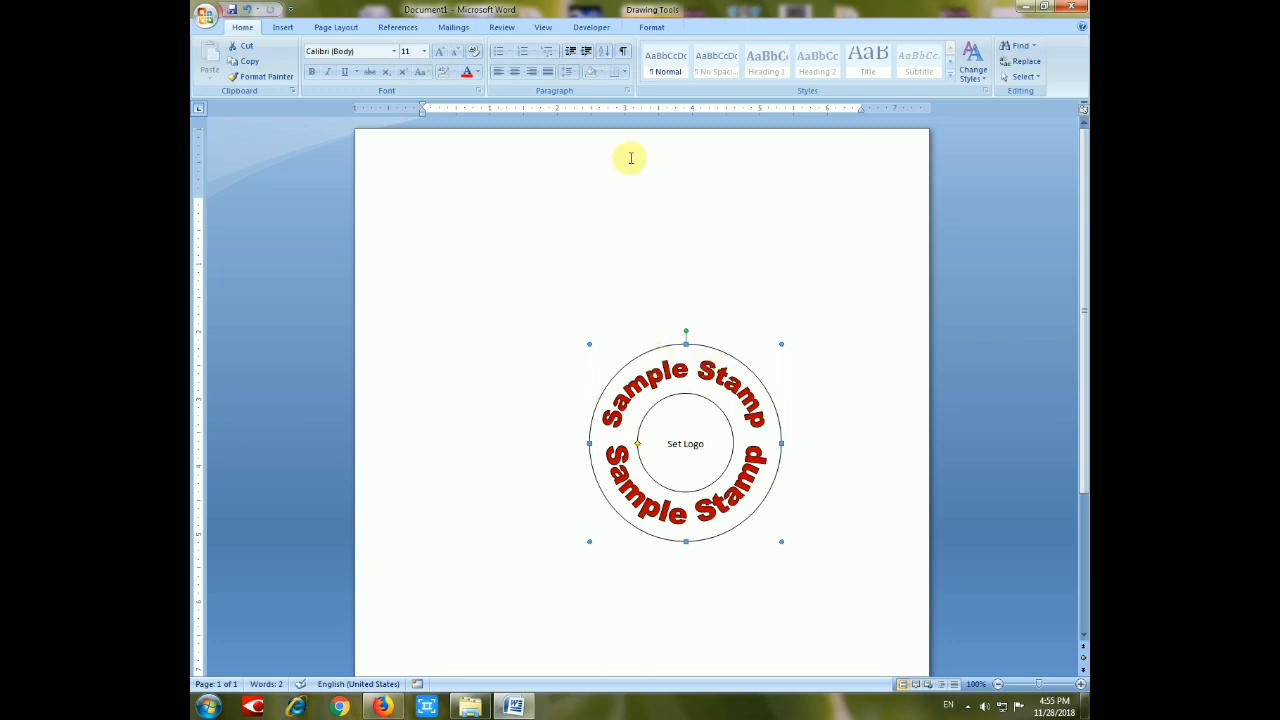
Move from the Insert and Page Layout ribbons to Drawing Tools Format for the donut.
{"action": "left_click", "coordinate": [283, 27]}
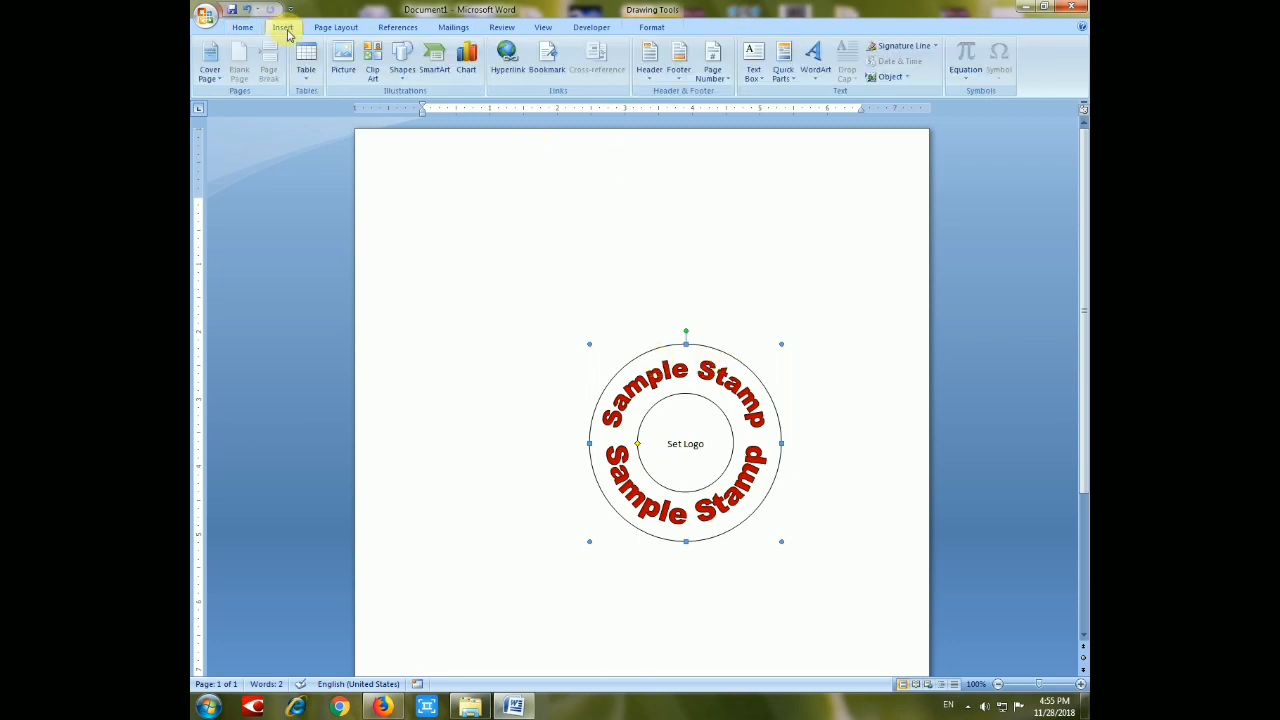
{"action": "left_click", "coordinate": [206, 15]}
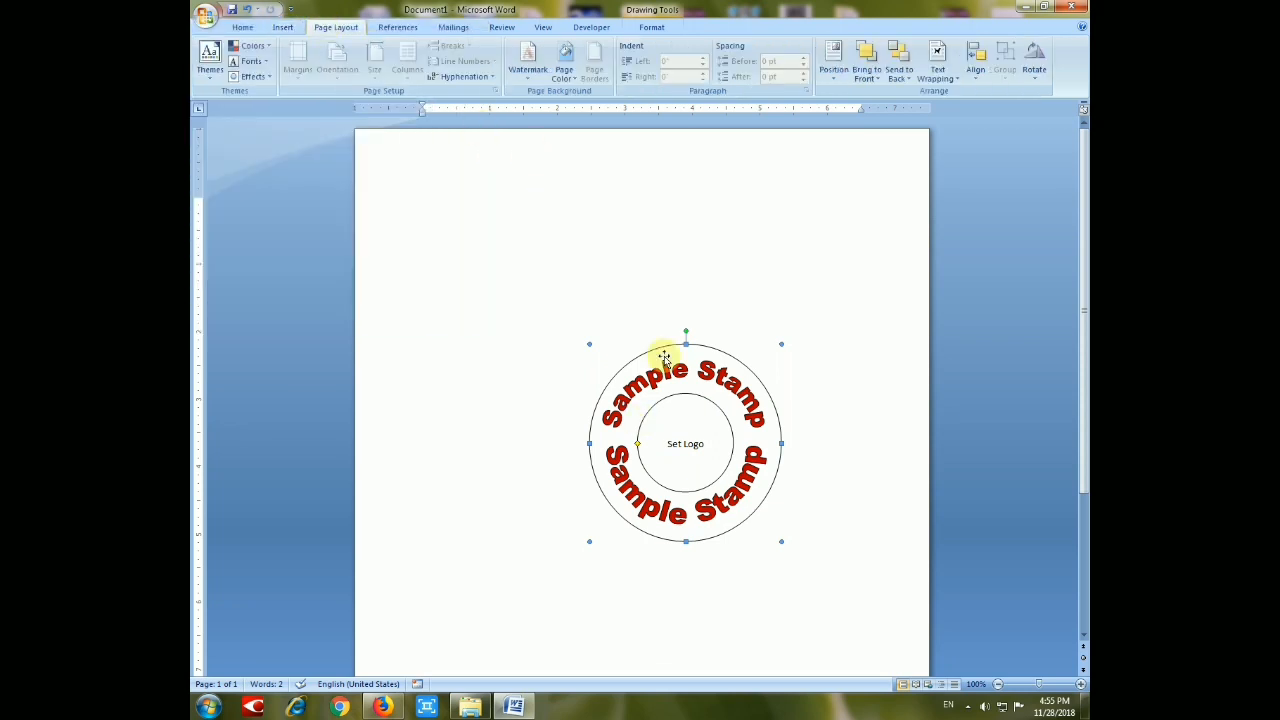
{"action": "left_click", "coordinate": [564, 60]}
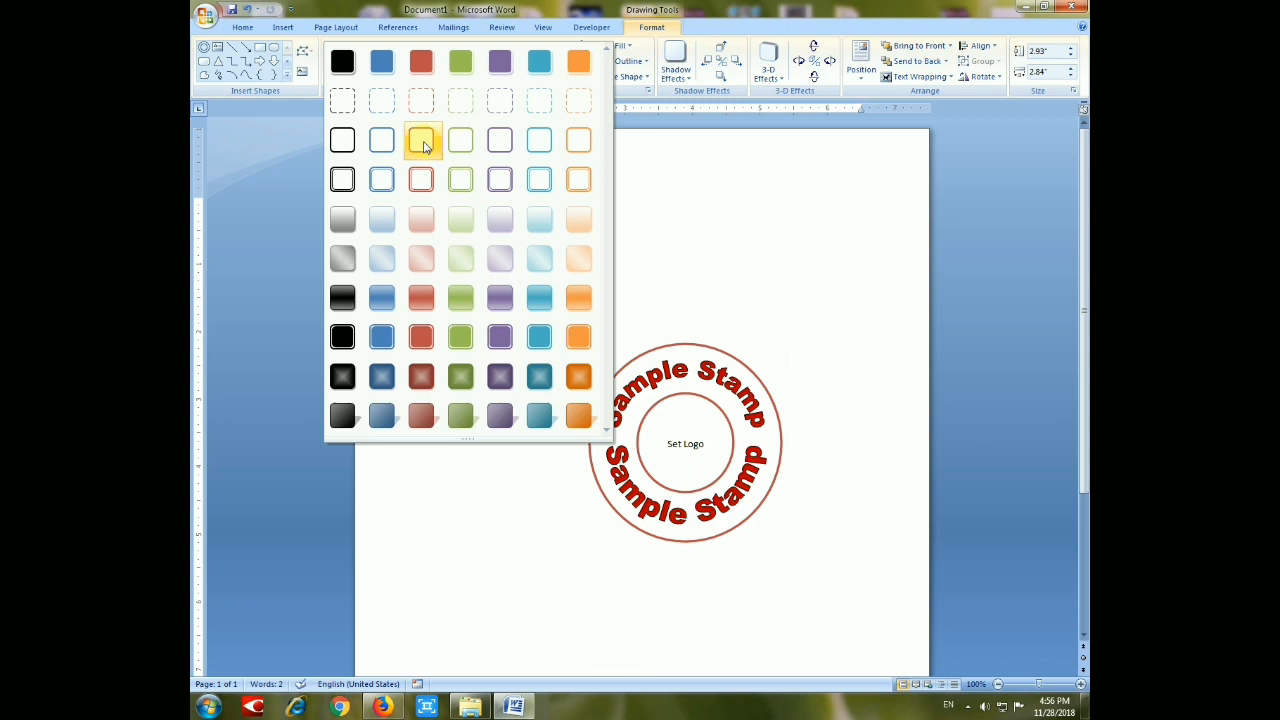
Apply the Dashed Outline - Accent 2 style to the donut ring, then deselect it.
{"action": "left_click", "coordinate": [421, 219]}
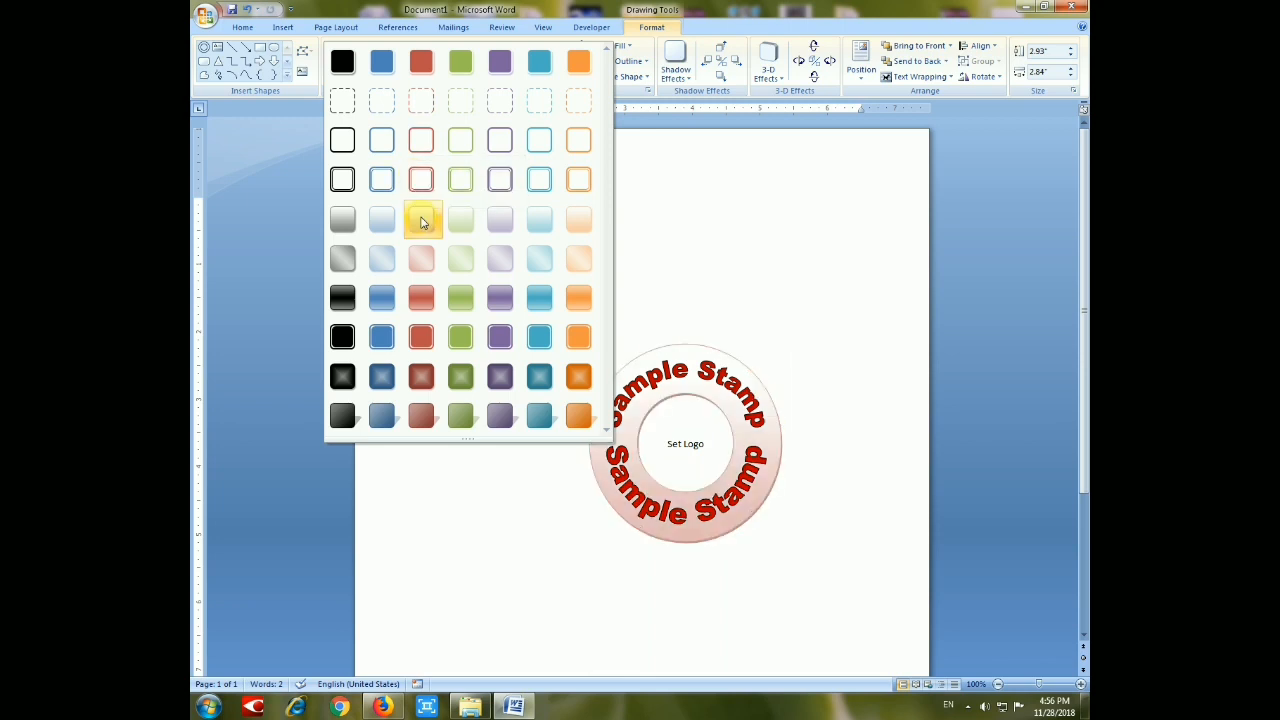
{"action": "mouse_move", "coordinate": [421, 219]}
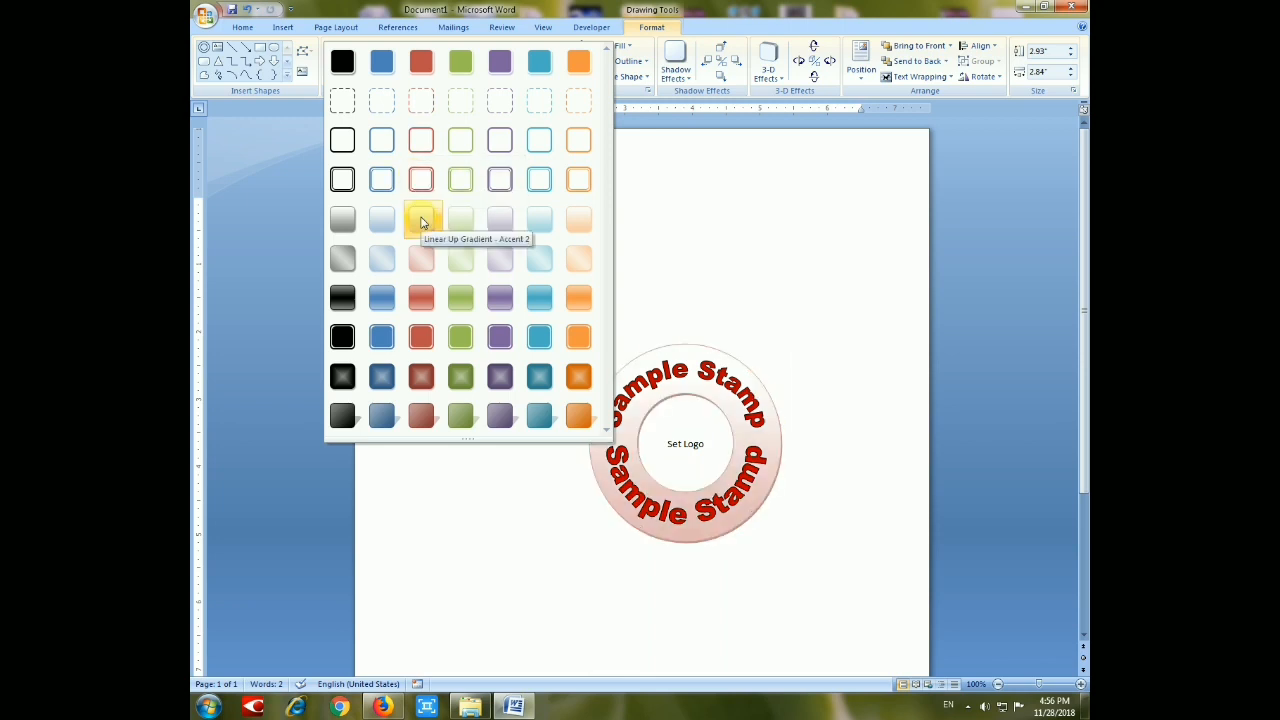
{"action": "mouse_move", "coordinate": [421, 258]}
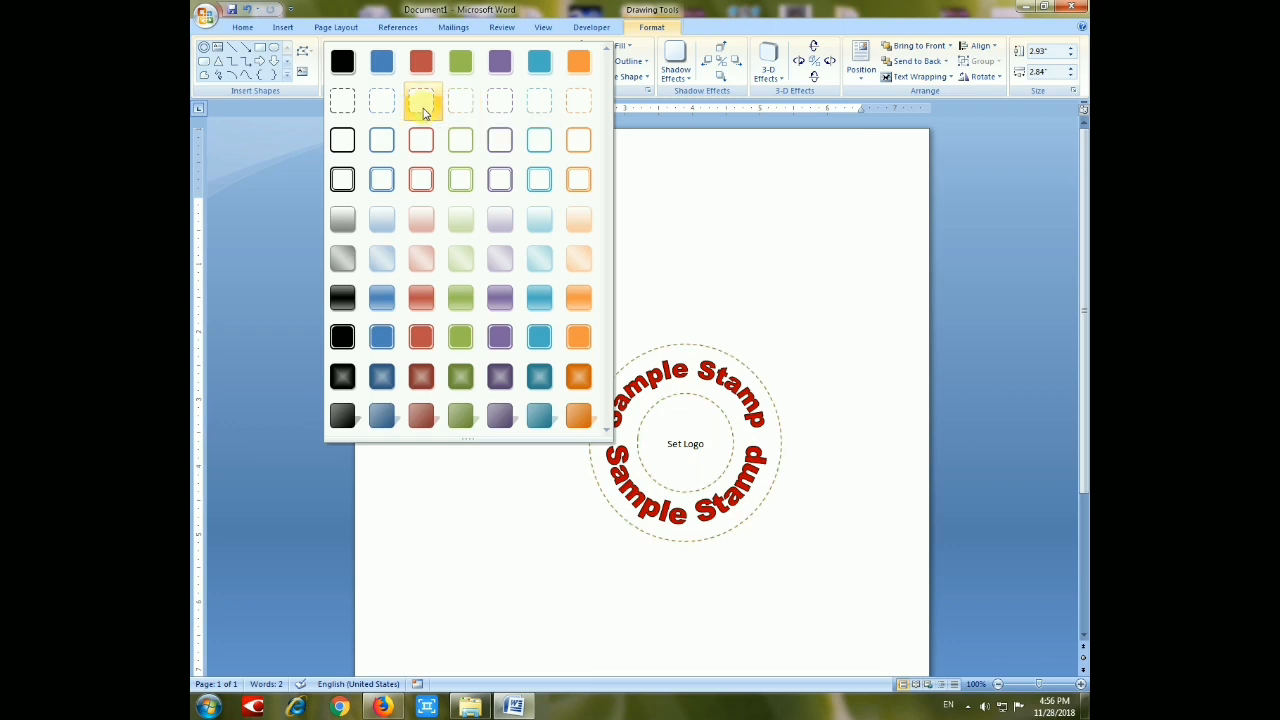
{"action": "mouse_move", "coordinate": [422, 100]}
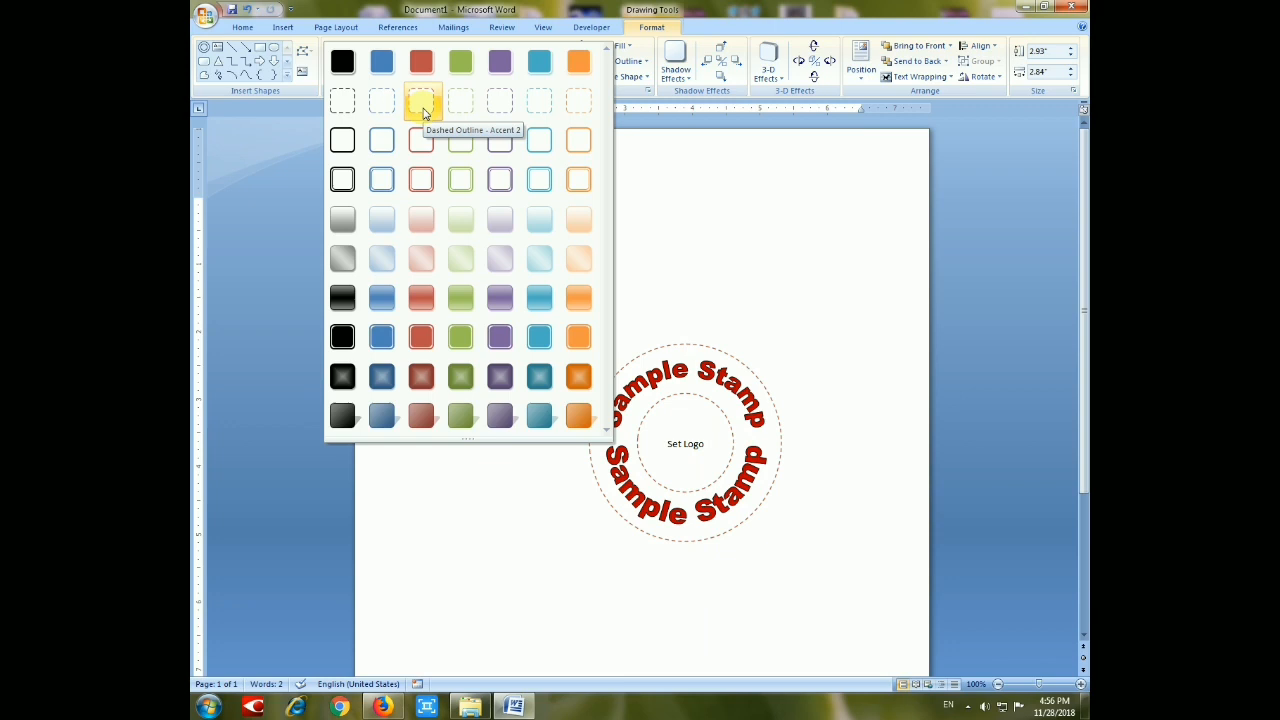
{"action": "left_click", "coordinate": [421, 62]}
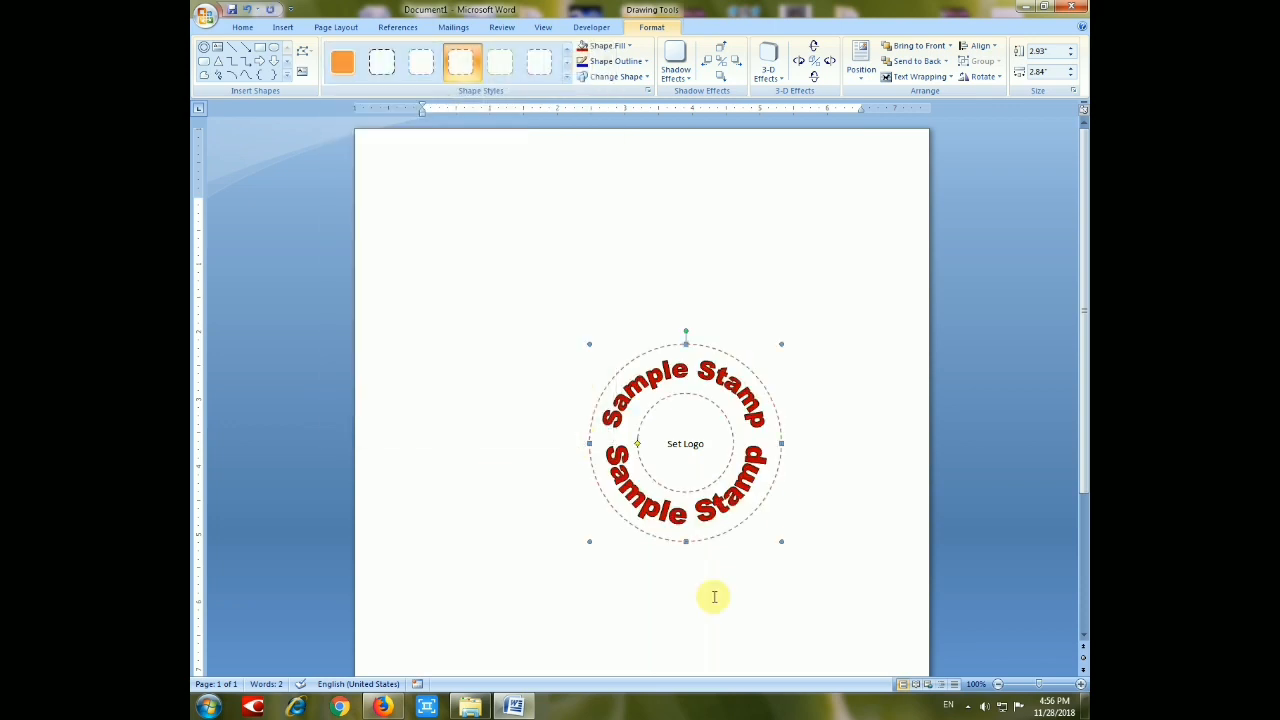
{"action": "left_click", "coordinate": [686, 443]}
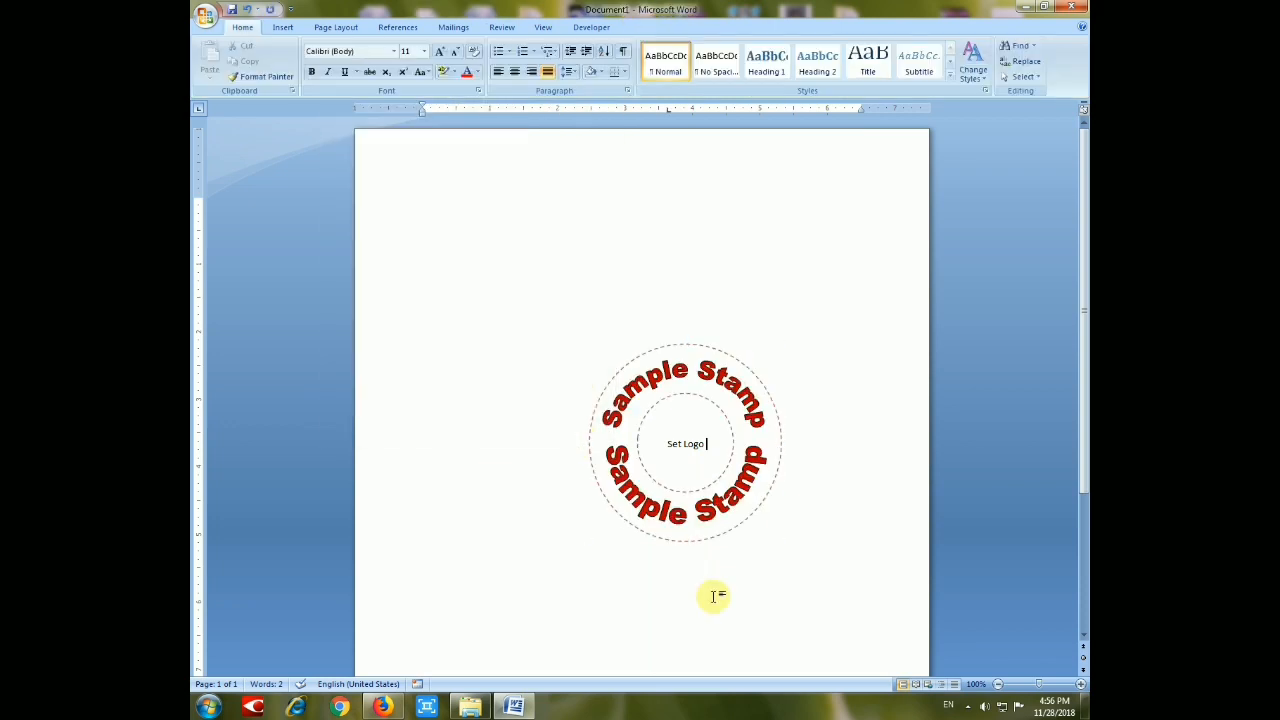